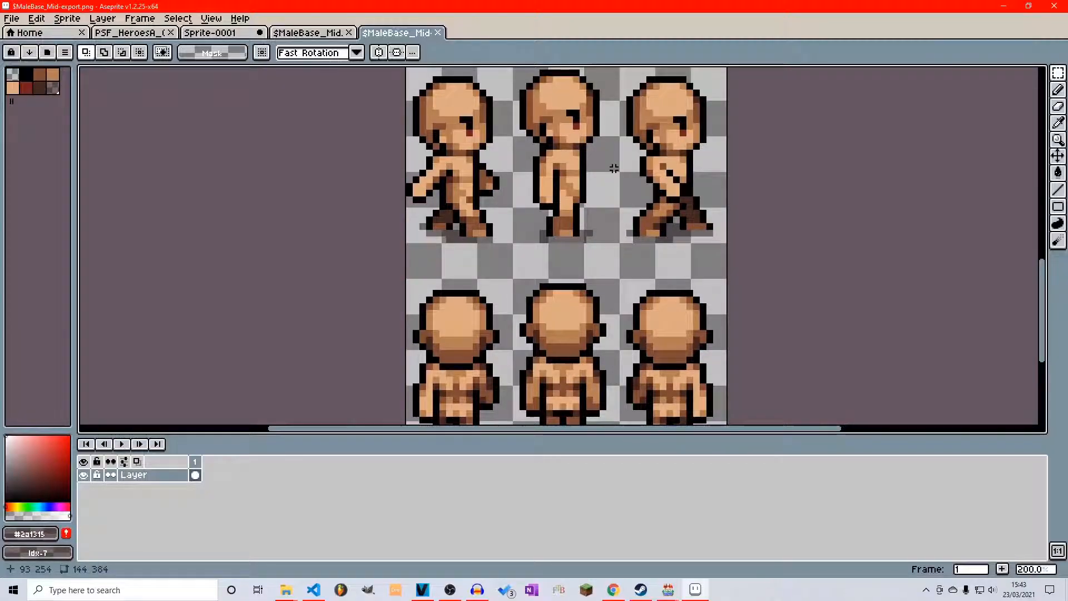
pyautogui.moveTo(922, 129)
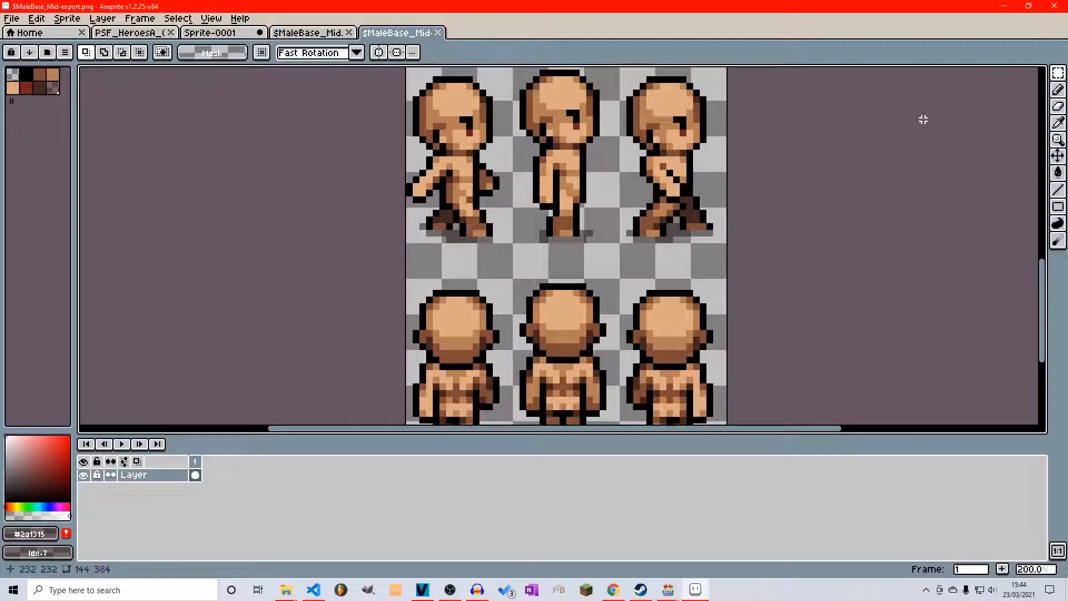
# - Show the TileE_PHC_Interior-Extras1 sheet and centre the view on the selected star tile
pyautogui.click(491, 33)
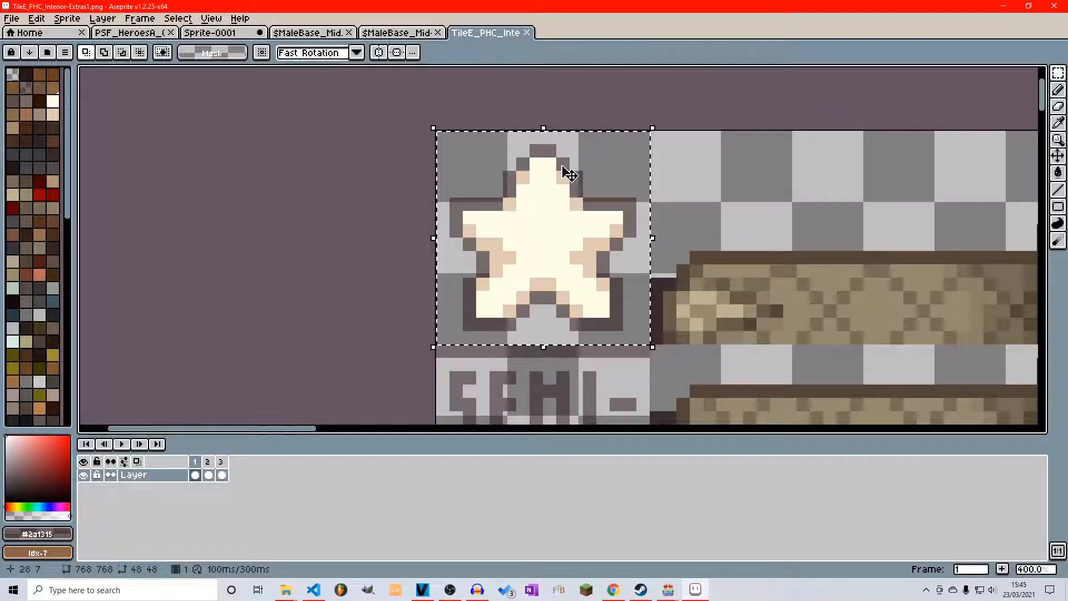
pyautogui.moveTo(569, 171); pyautogui.dragTo(587, 146)
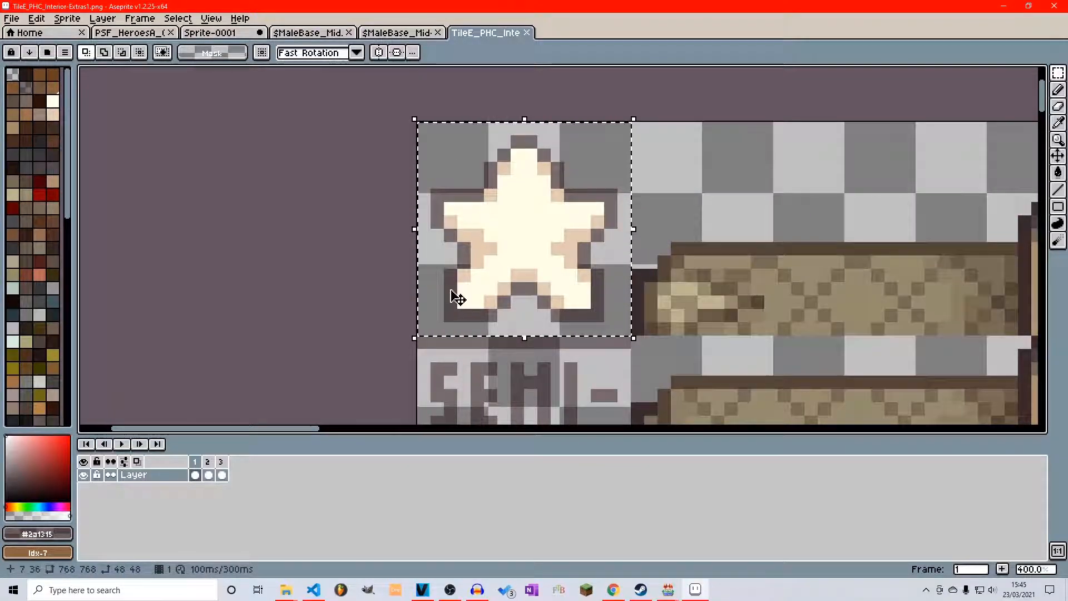
pyautogui.moveTo(463, 309)
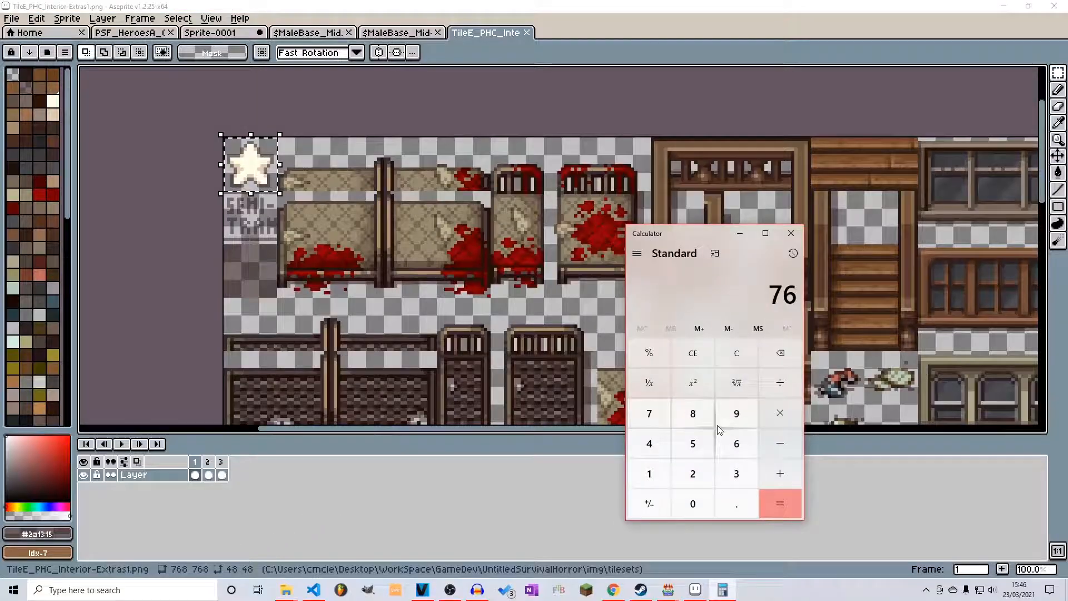
# - Work out 768 ÷ 48 = 16 tiles per row, then view the floor spots and chairs above the board
pyautogui.click(780, 383)
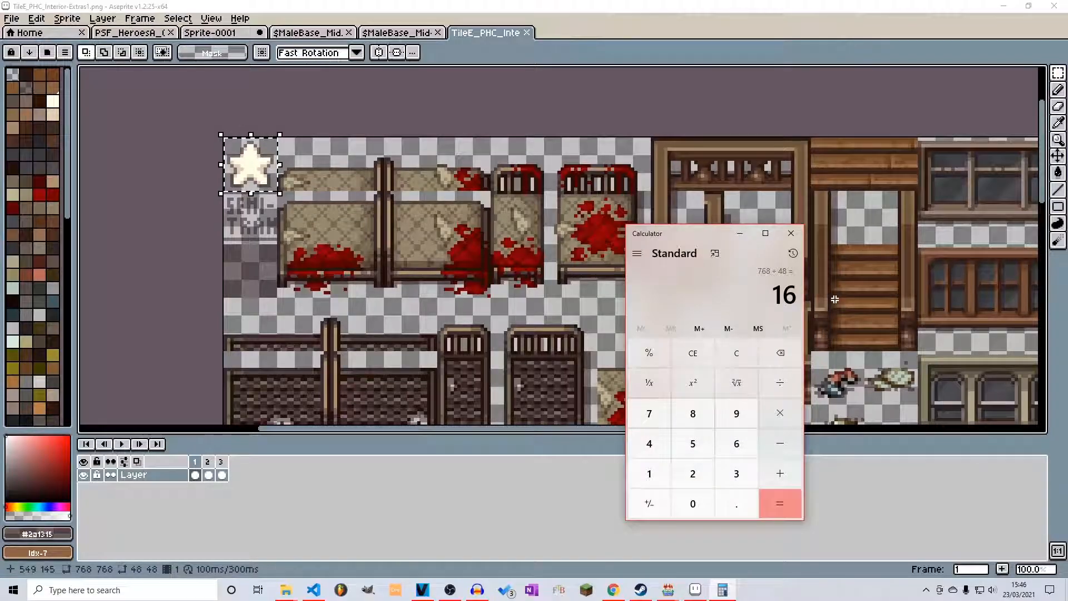
pyautogui.moveTo(891, 283)
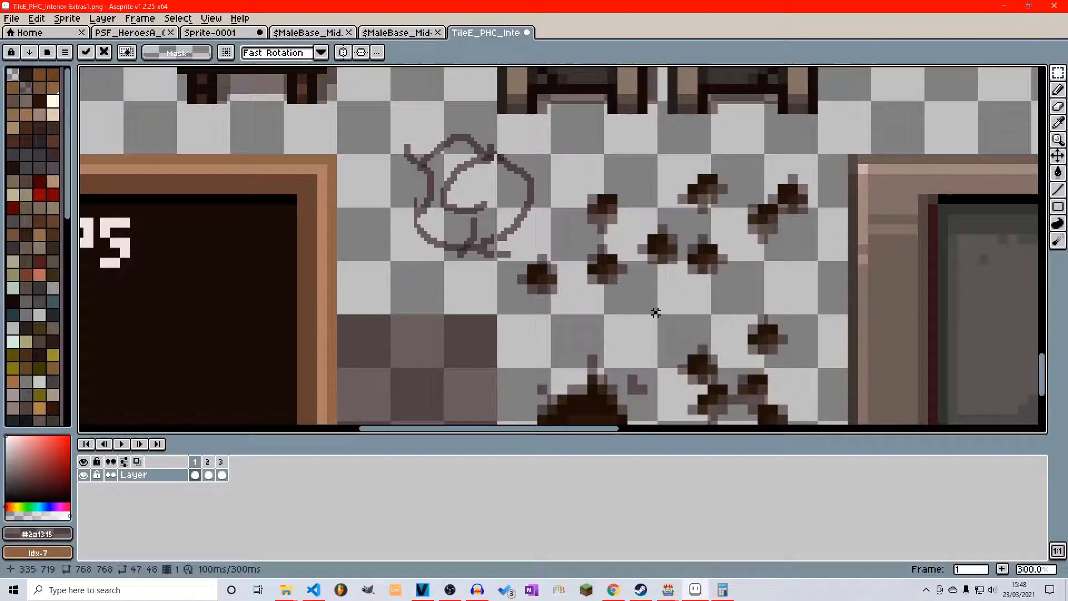
pyautogui.moveTo(338, 156); pyautogui.dragTo(655, 312)
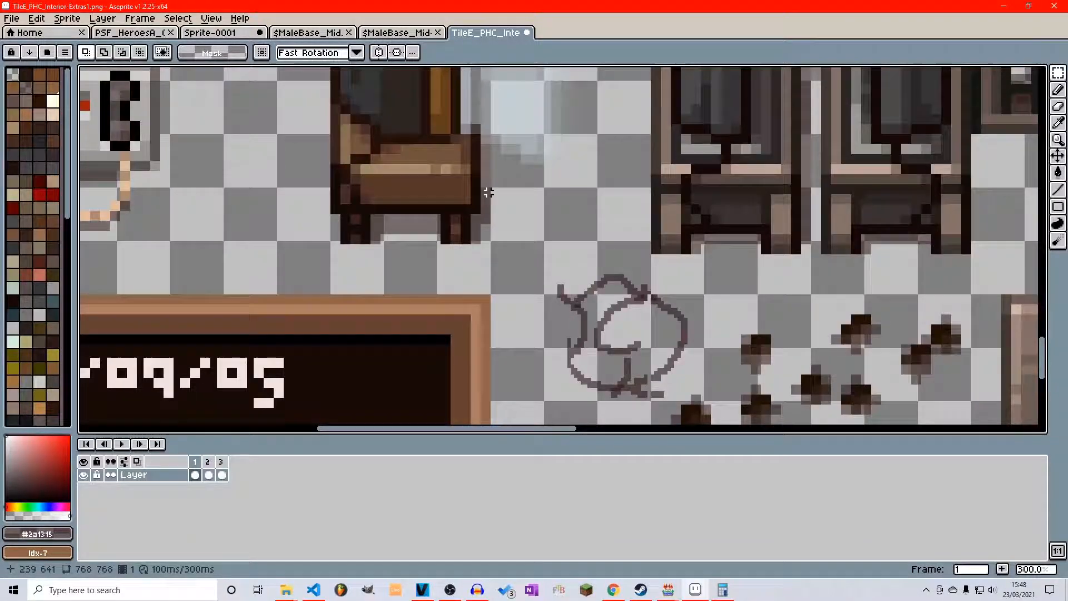
pyautogui.moveTo(490, 140); pyautogui.dragTo(554, 202)
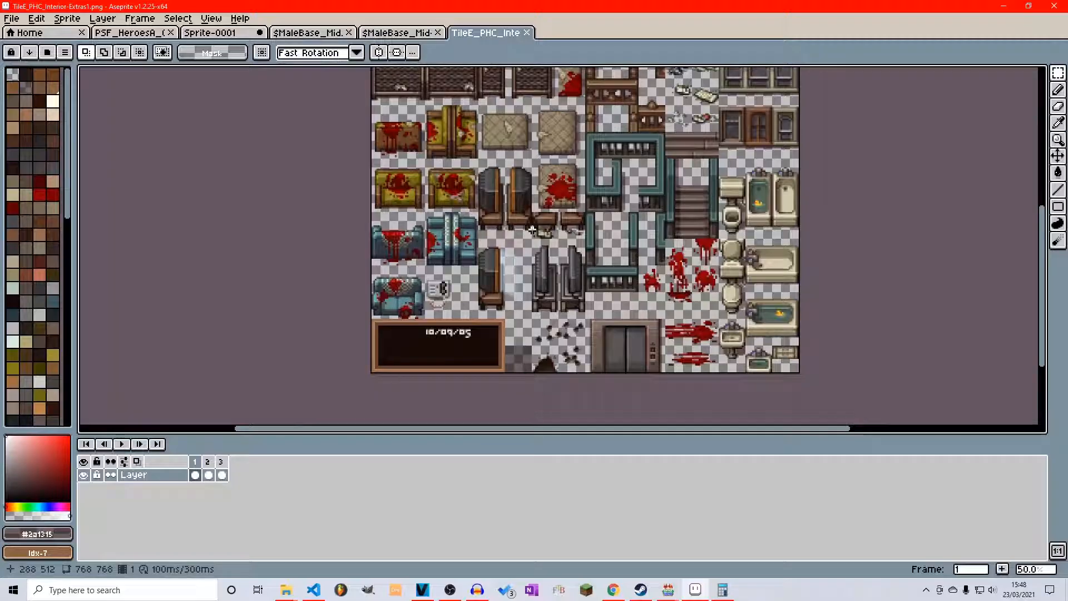
# - Set the grid to 48 by 48 pixels via Grid Settings and apply it
pyautogui.click(178, 18)
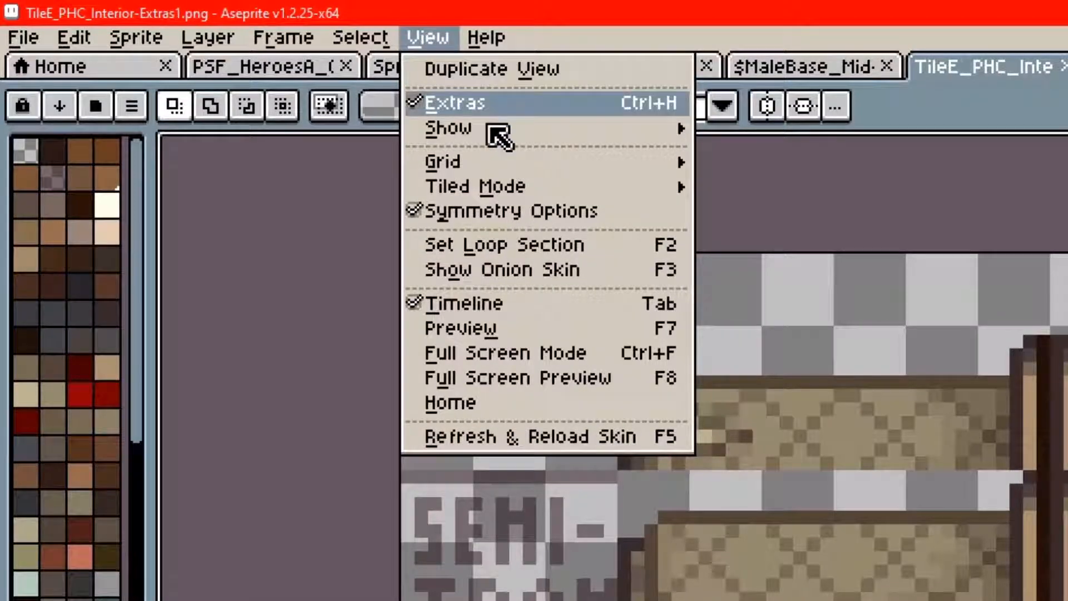
pyautogui.moveTo(443, 162)
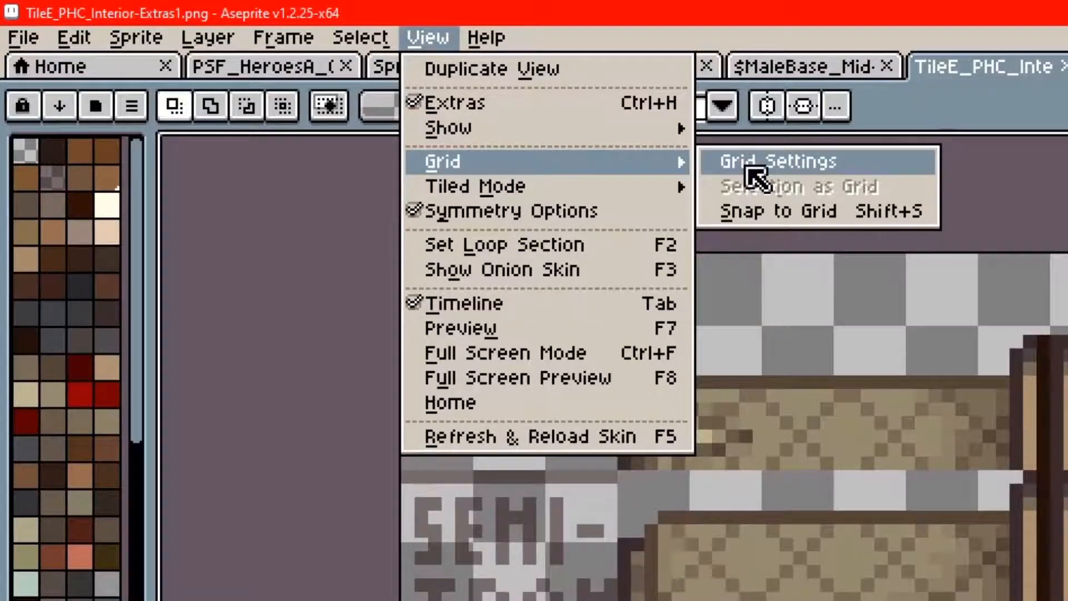
pyautogui.click(779, 161)
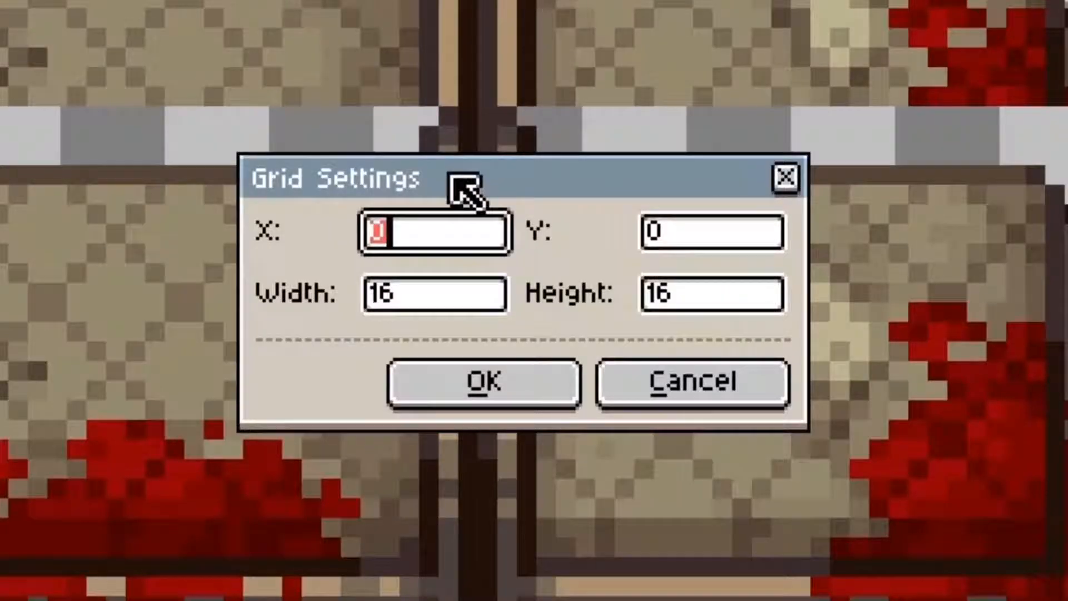
pyautogui.click(431, 294)
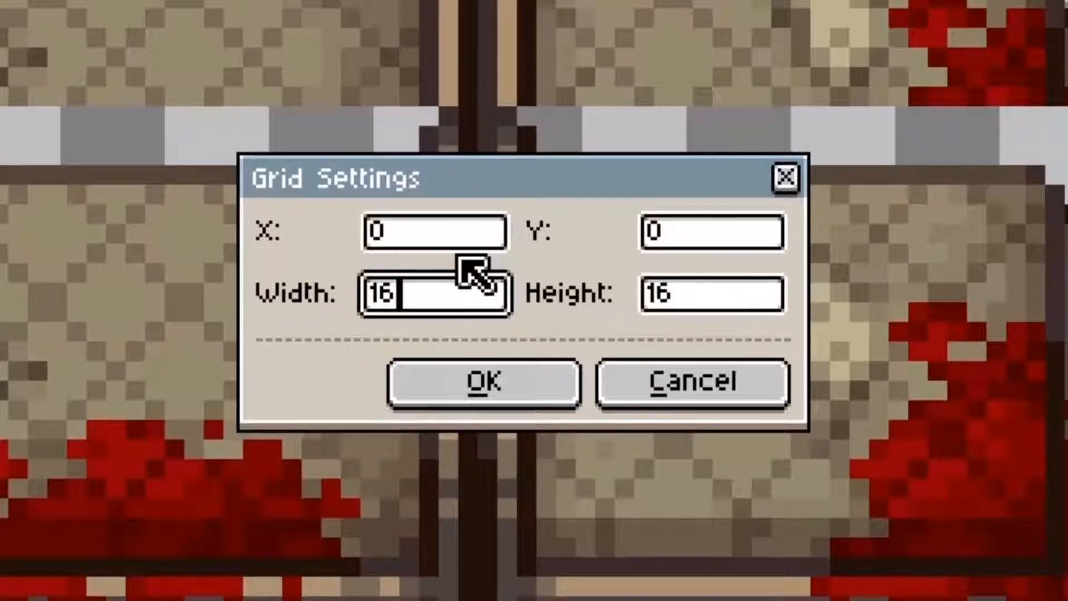
pyautogui.press('backspace')
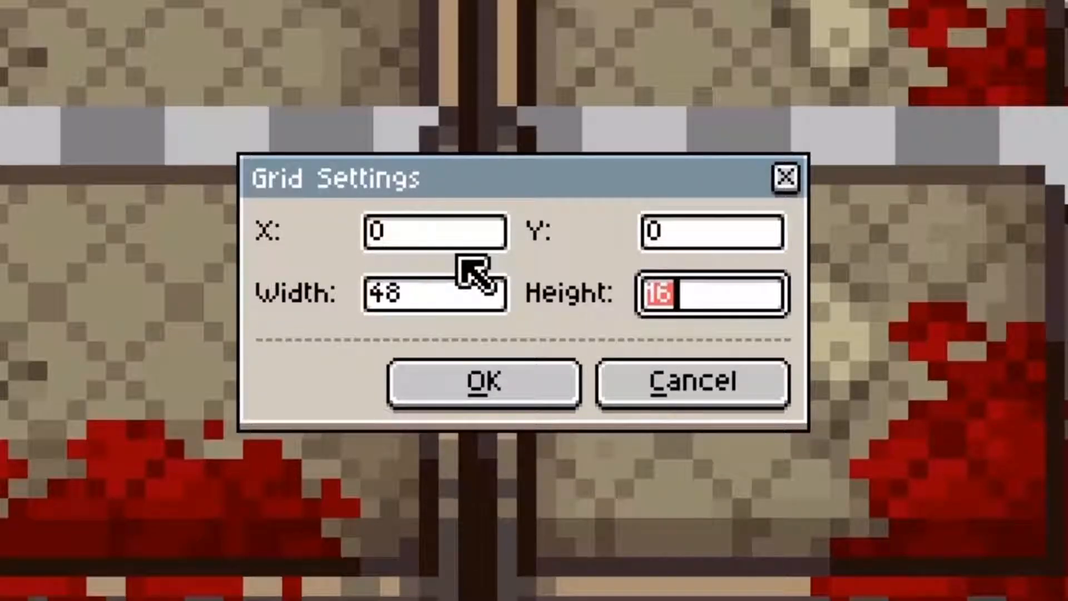
pyautogui.write('48')
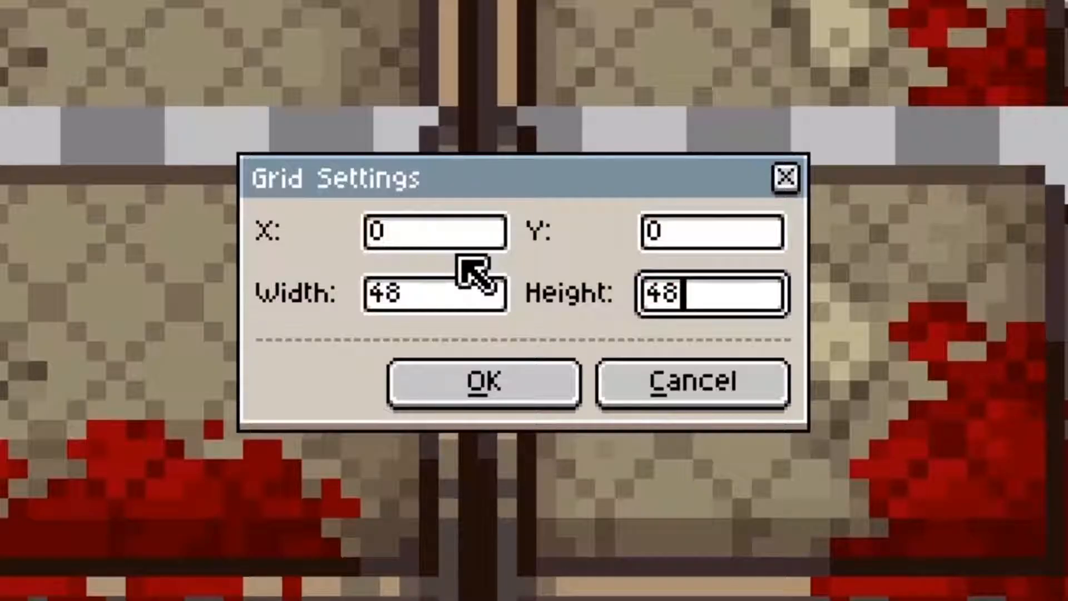
pyautogui.click(482, 384)
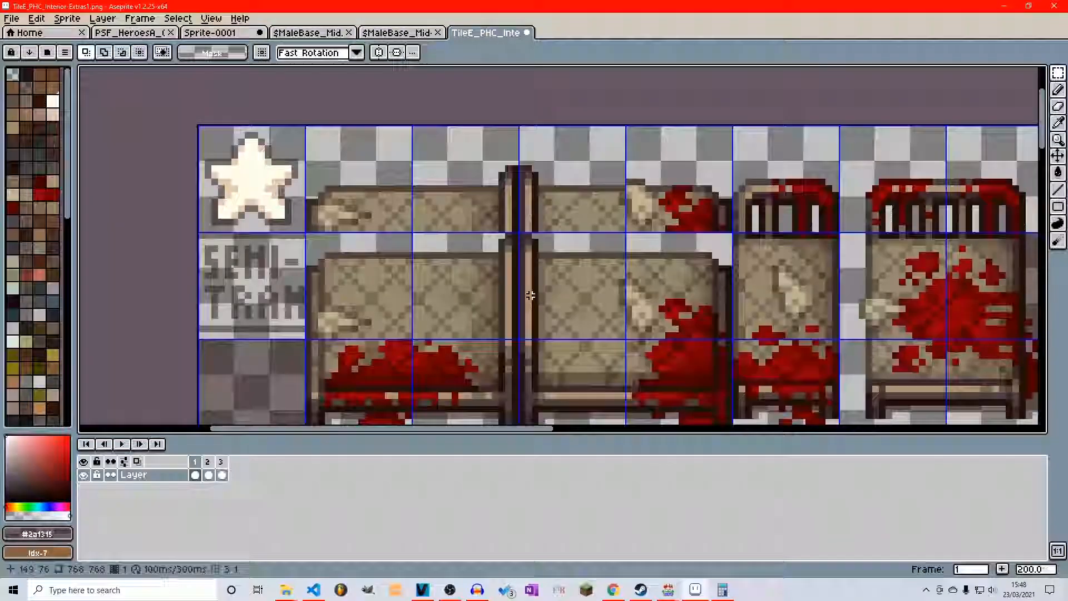
# - Marquee-select the single blank 48×48 floor cell just right of the chalkboard
pyautogui.moveTo(532, 293); pyautogui.dragTo(493, 189)
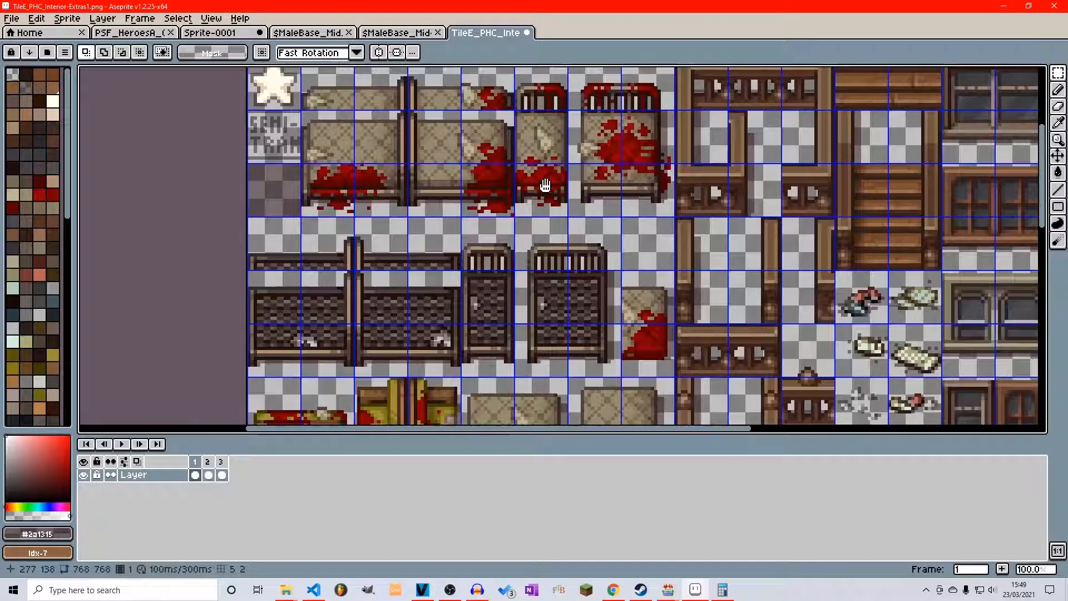
pyautogui.scroll(-3)
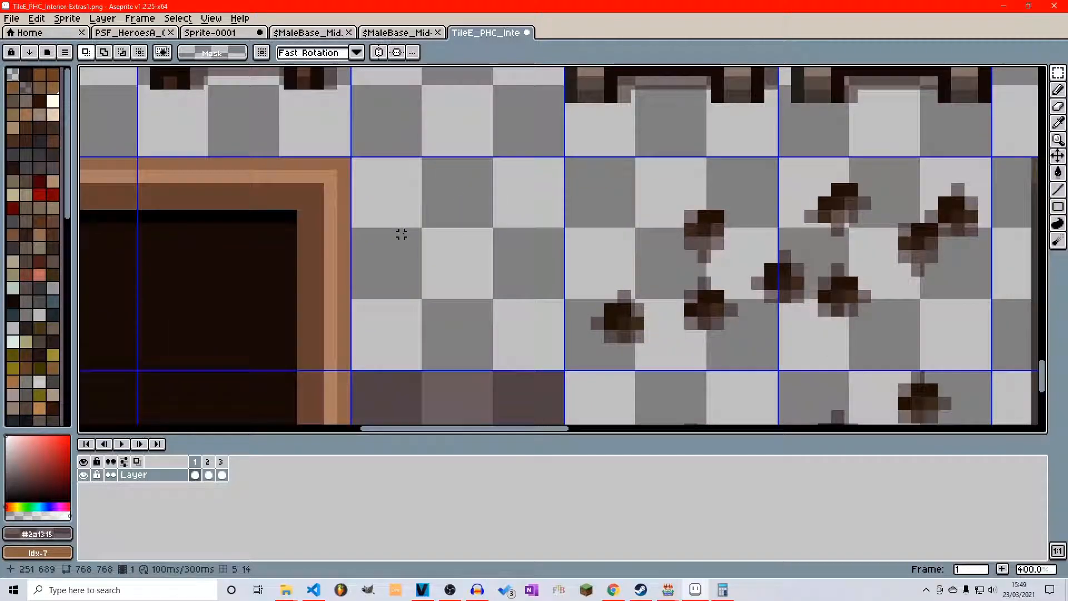
pyautogui.moveTo(509, 271)
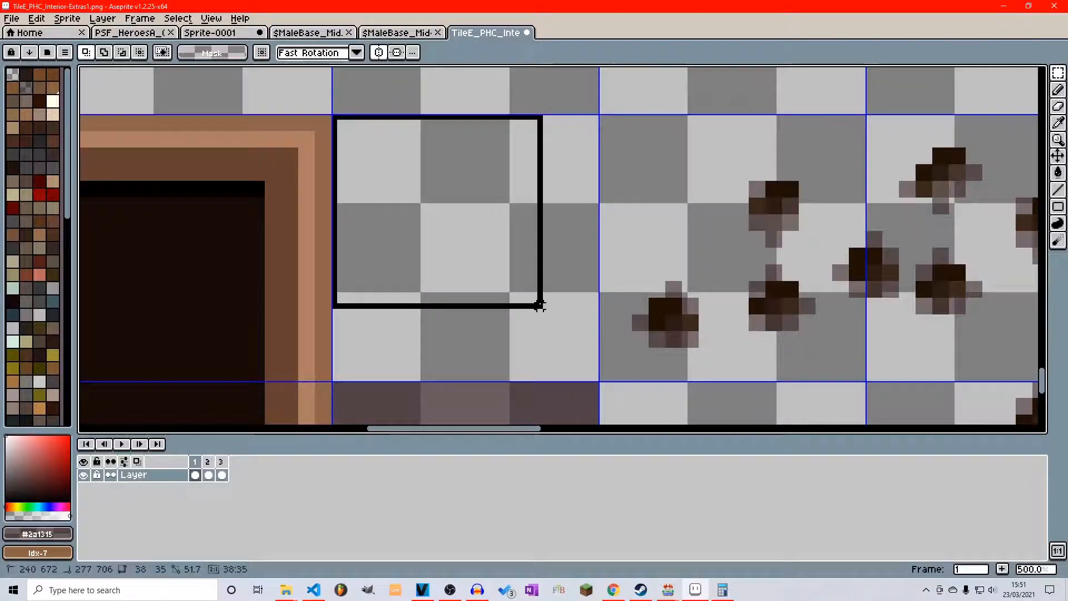
pyautogui.moveTo(329, 111); pyautogui.dragTo(601, 384)
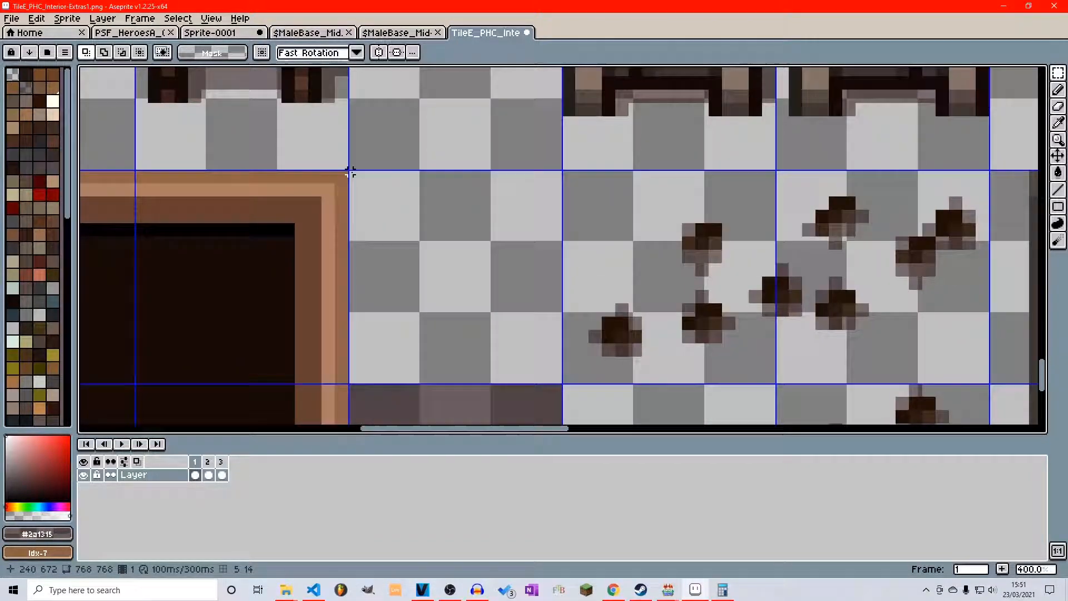
pyautogui.moveTo(346, 168); pyautogui.dragTo(564, 387)
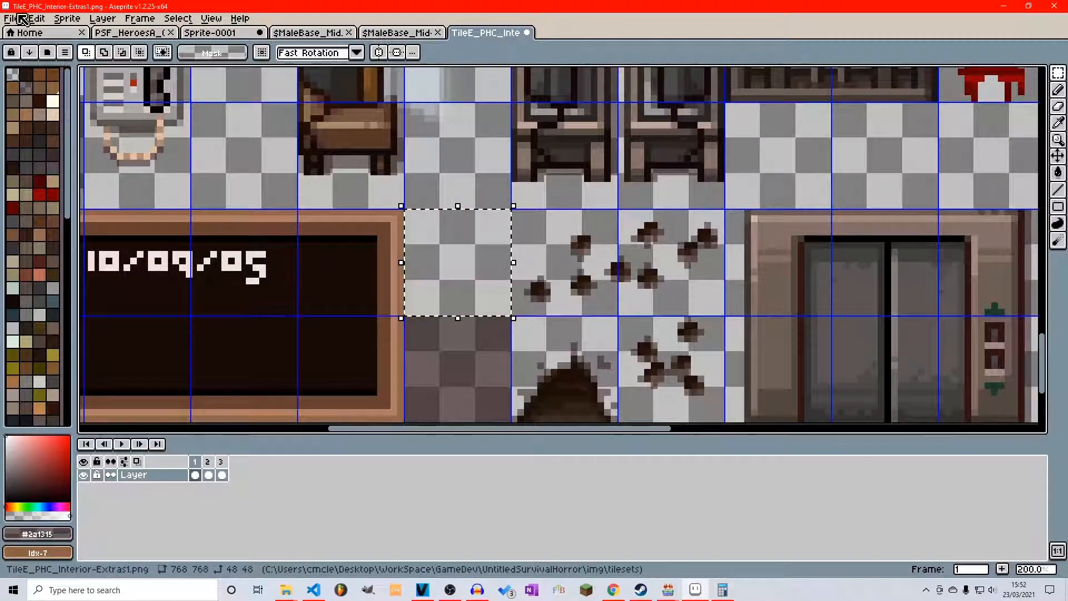
# - Create a new blank 48×48 transparent sprite and turn on left-right mirrored drawing
pyautogui.click(8, 18)
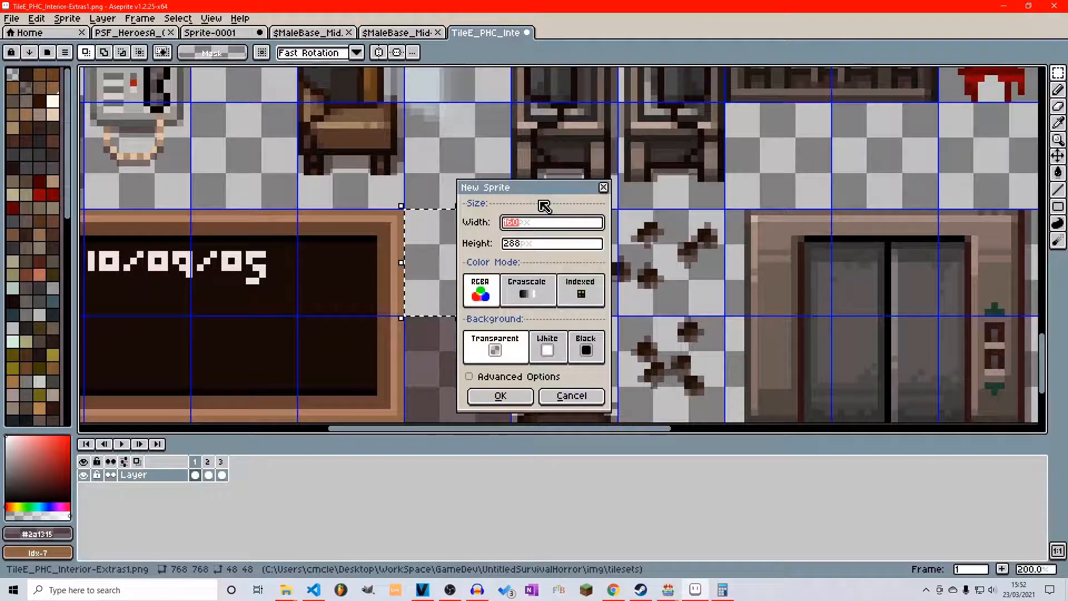
pyautogui.write('48')
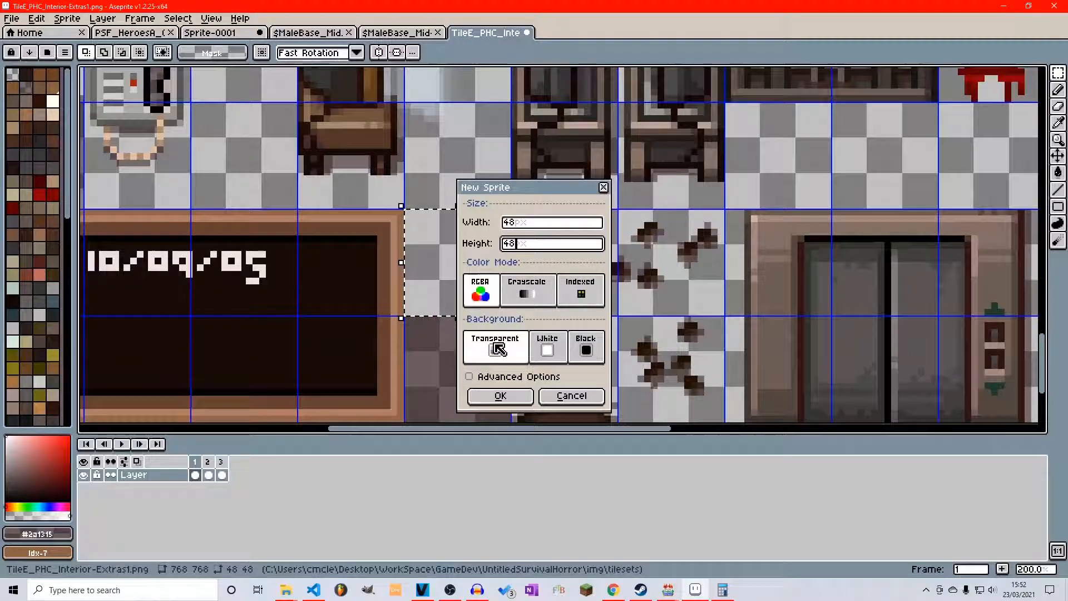
pyautogui.click(501, 397)
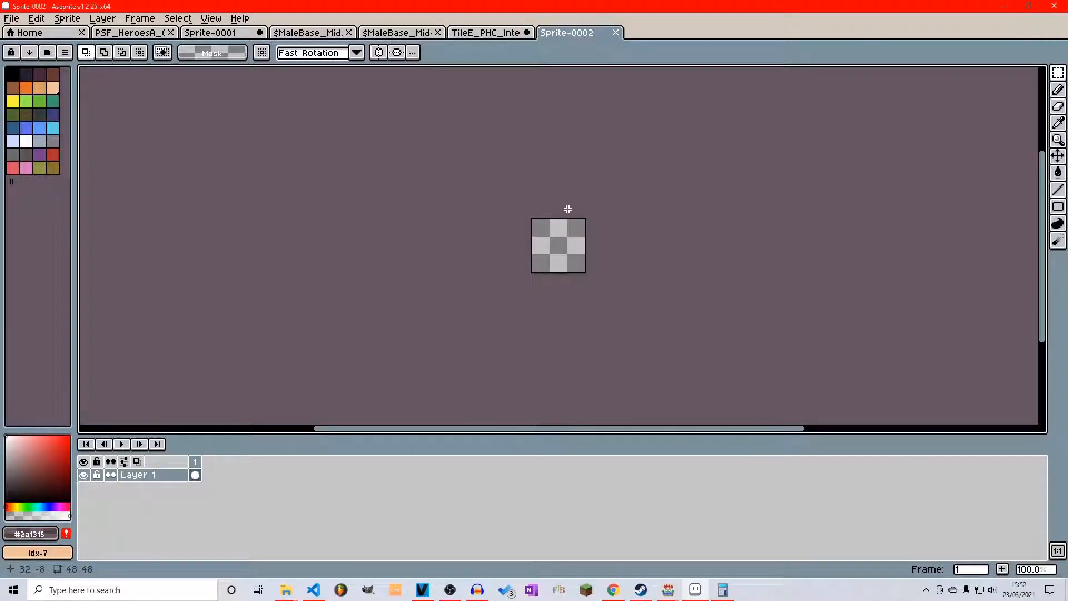
pyautogui.click(487, 32)
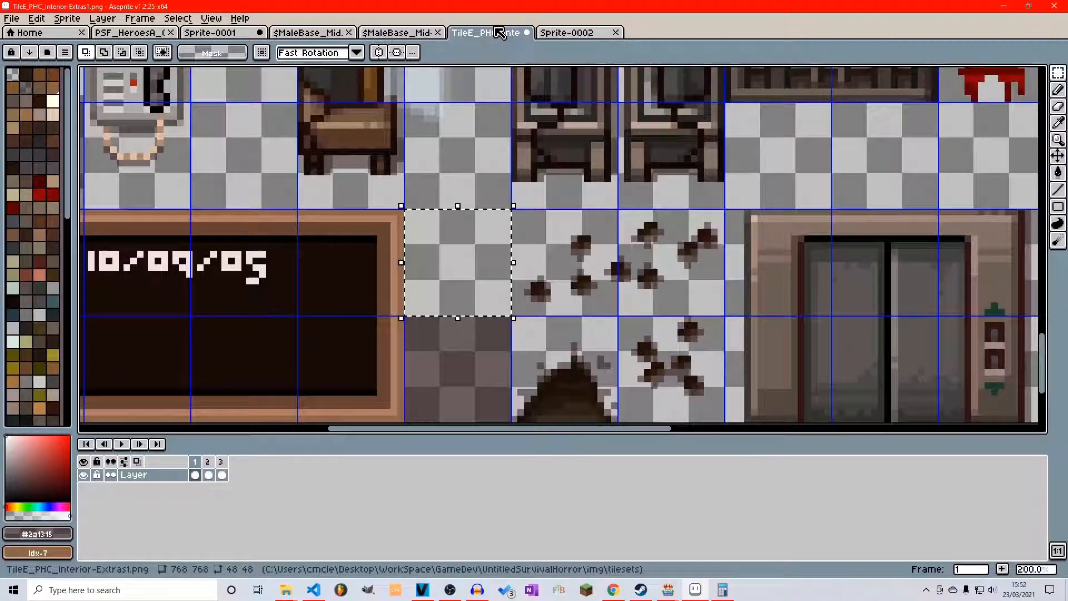
pyautogui.click(573, 31)
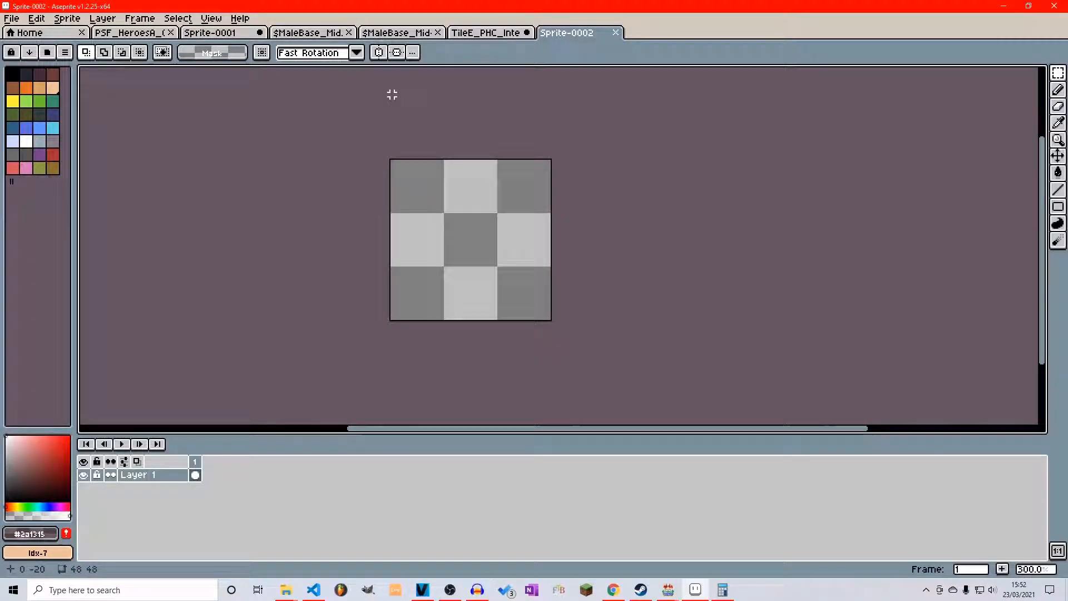
pyautogui.click(216, 18)
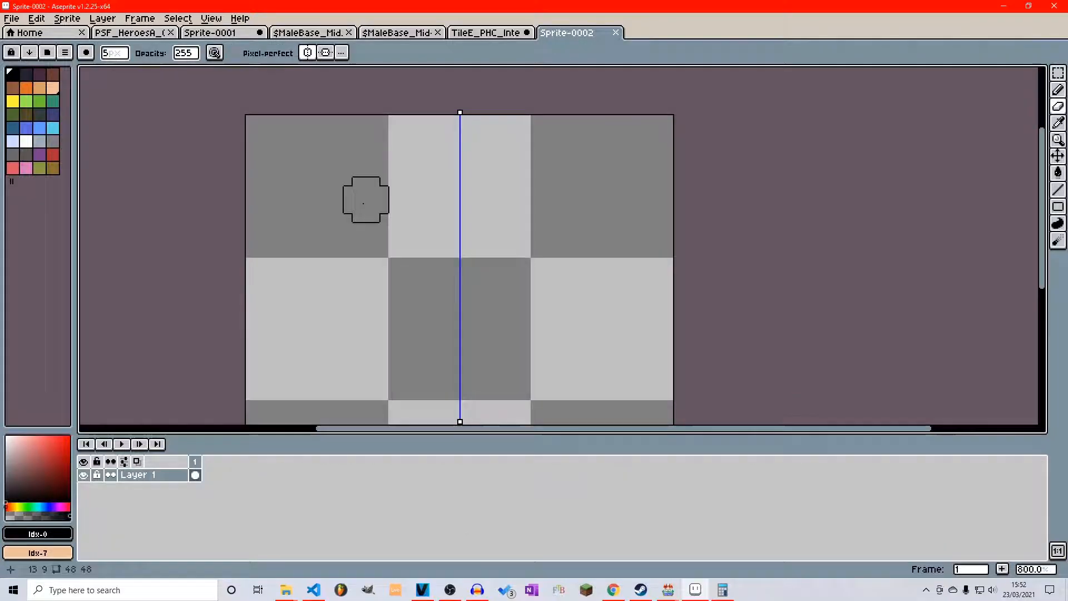
# - Pencil mirrored brown branches and orange centre lines, then mirror across both axes
pyautogui.press('e')
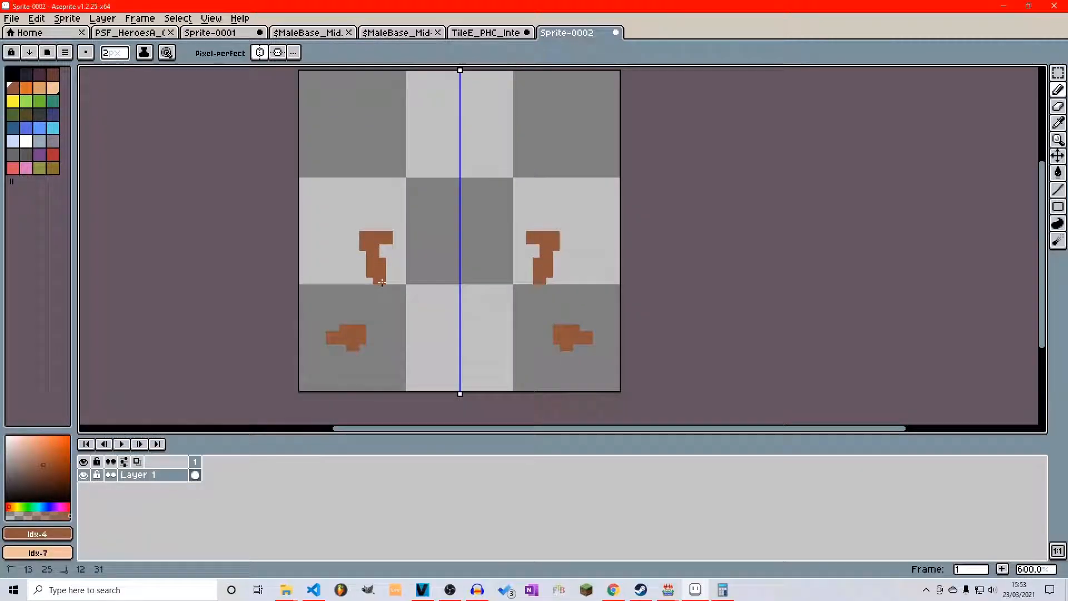
pyautogui.moveTo(382, 259); pyautogui.dragTo(511, 232)
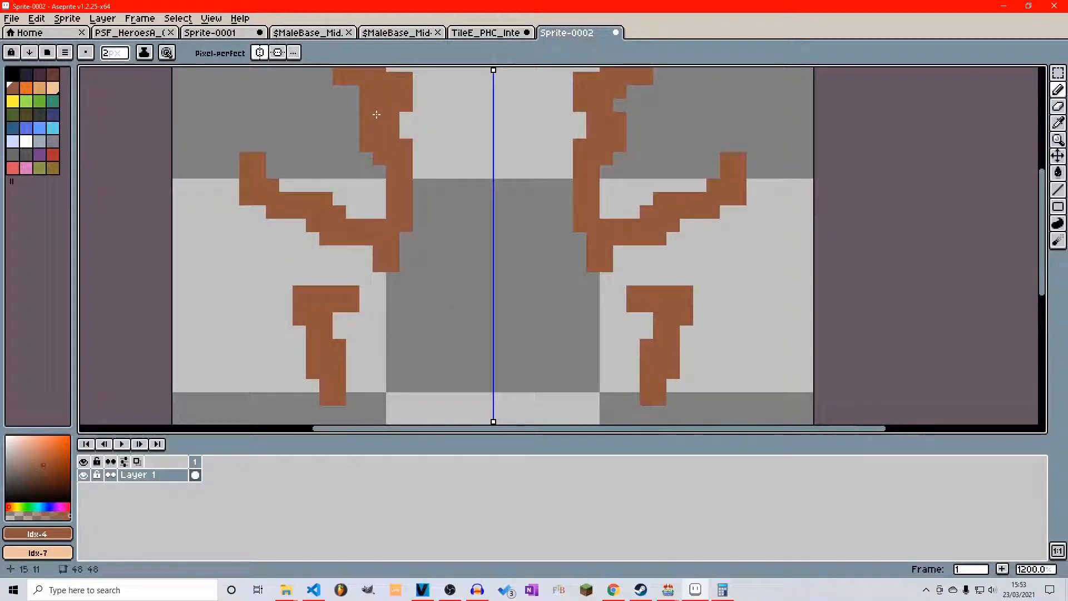
pyautogui.scroll(-3)
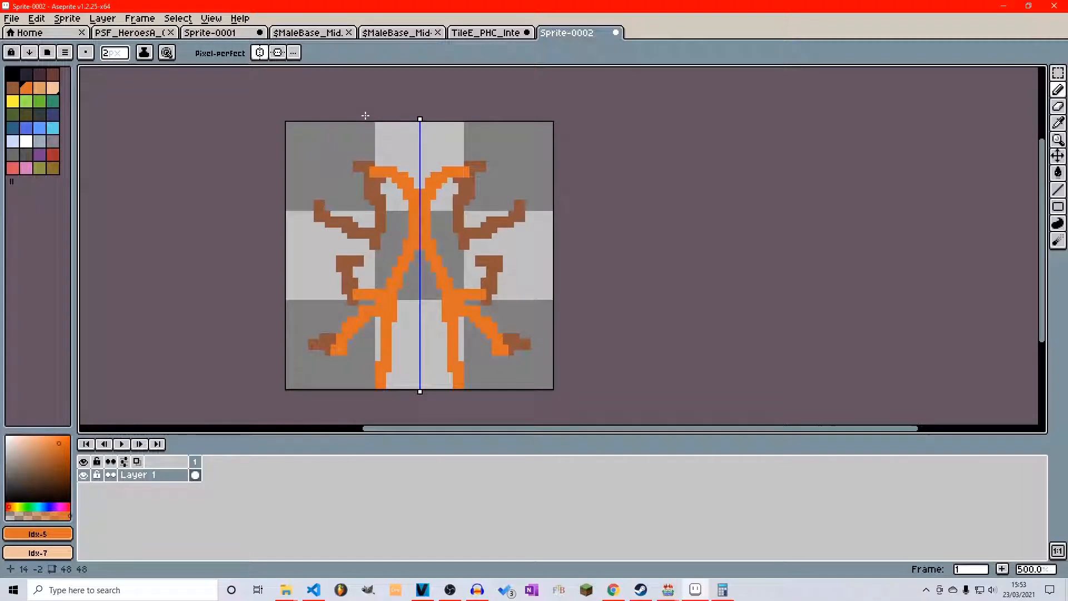
pyautogui.moveTo(258, 55)
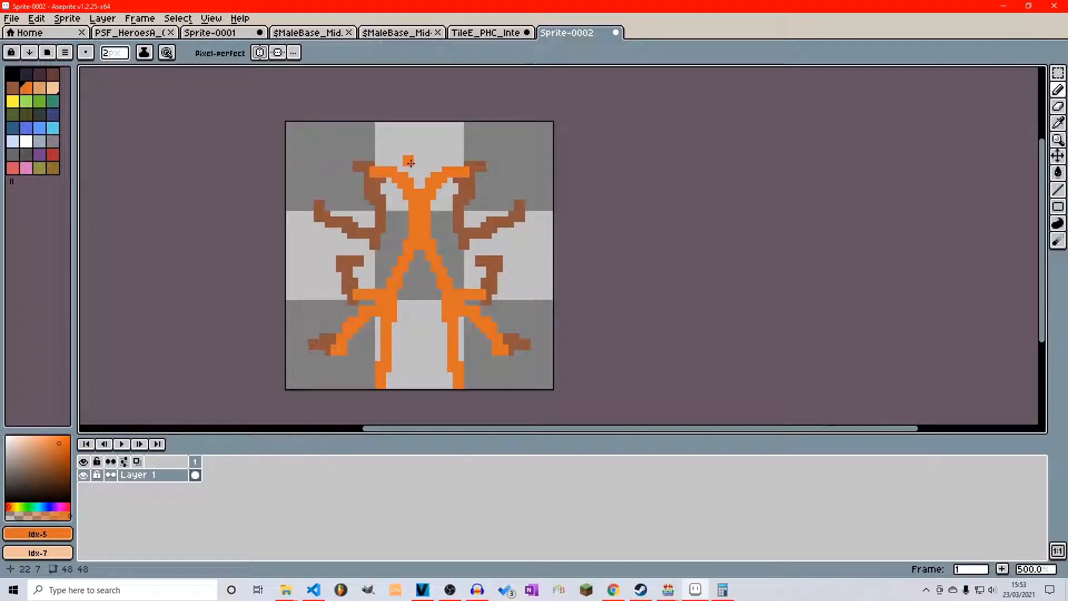
pyautogui.moveTo(408, 163); pyautogui.dragTo(414, 360)
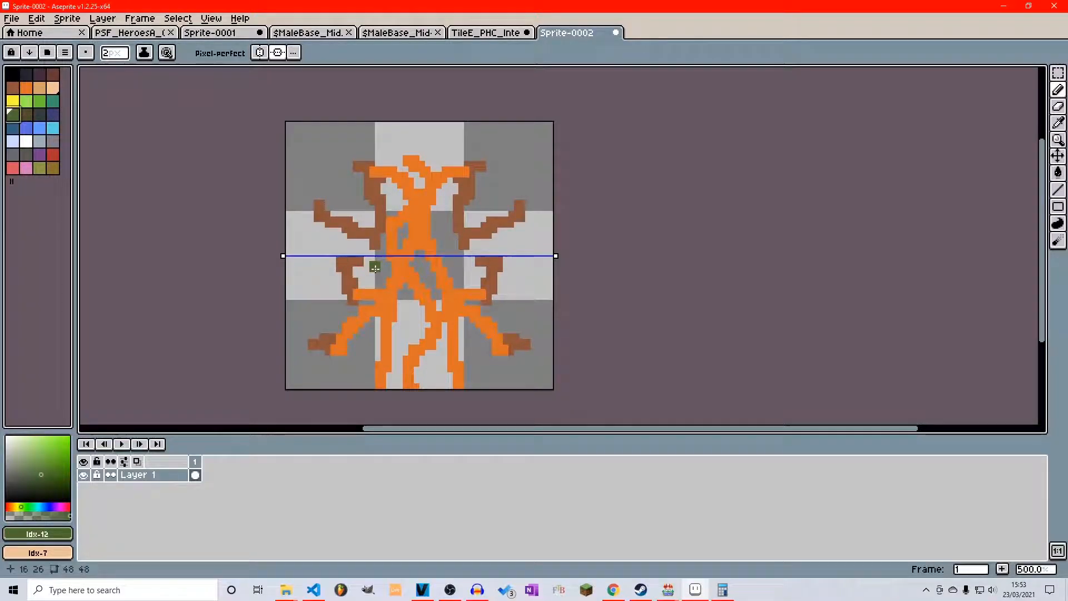
pyautogui.click(371, 267)
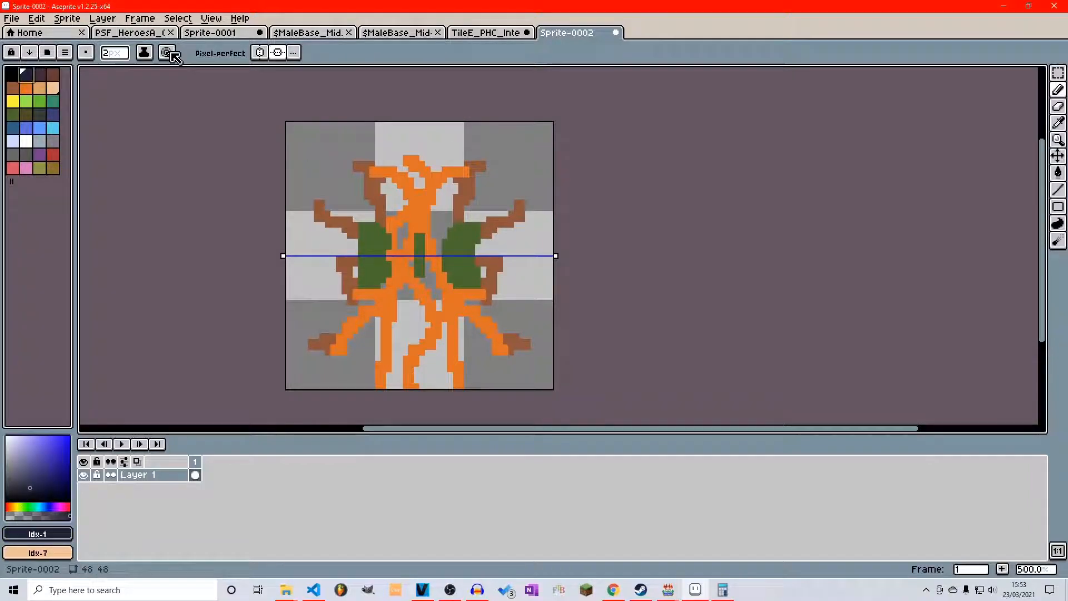
pyautogui.click(167, 53)
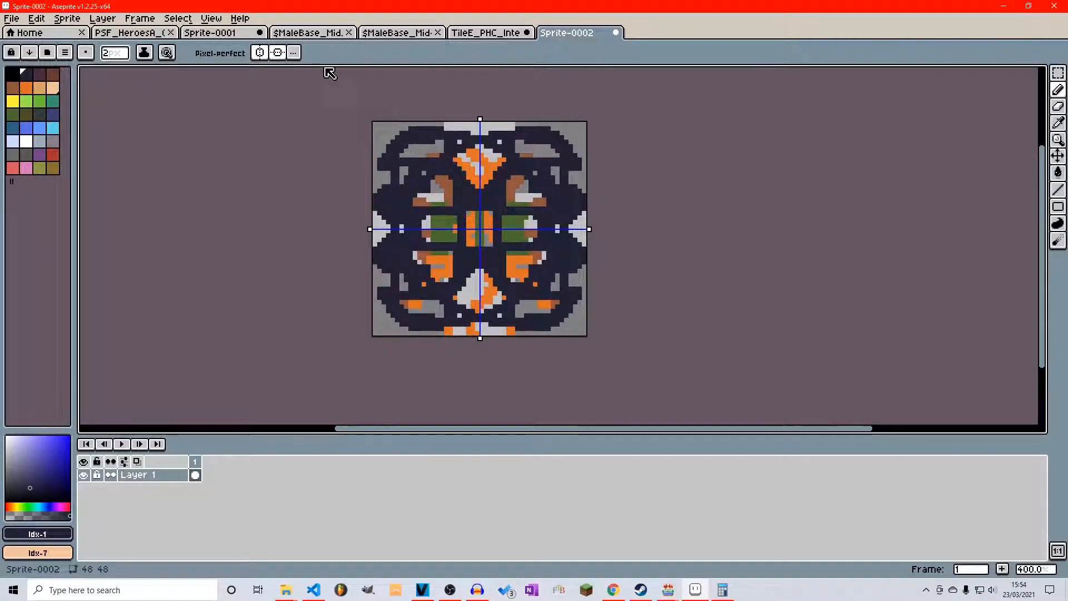
pyautogui.moveTo(276, 56)
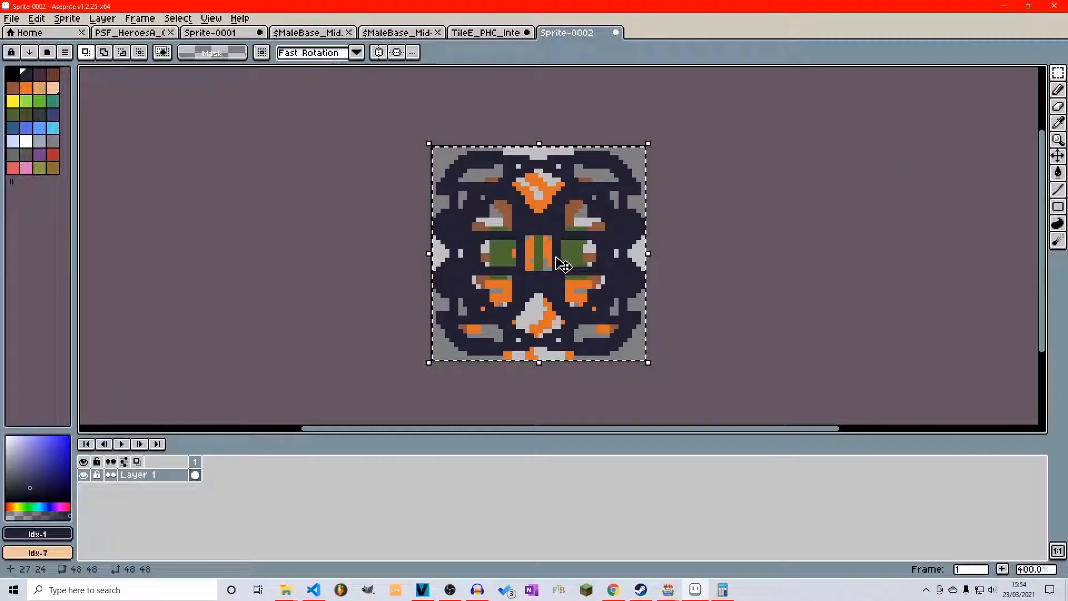
# - Copy the finished tile and paste it into the blank cell beside the chalkboard on the sheet
pyautogui.press('Ctrl+C')
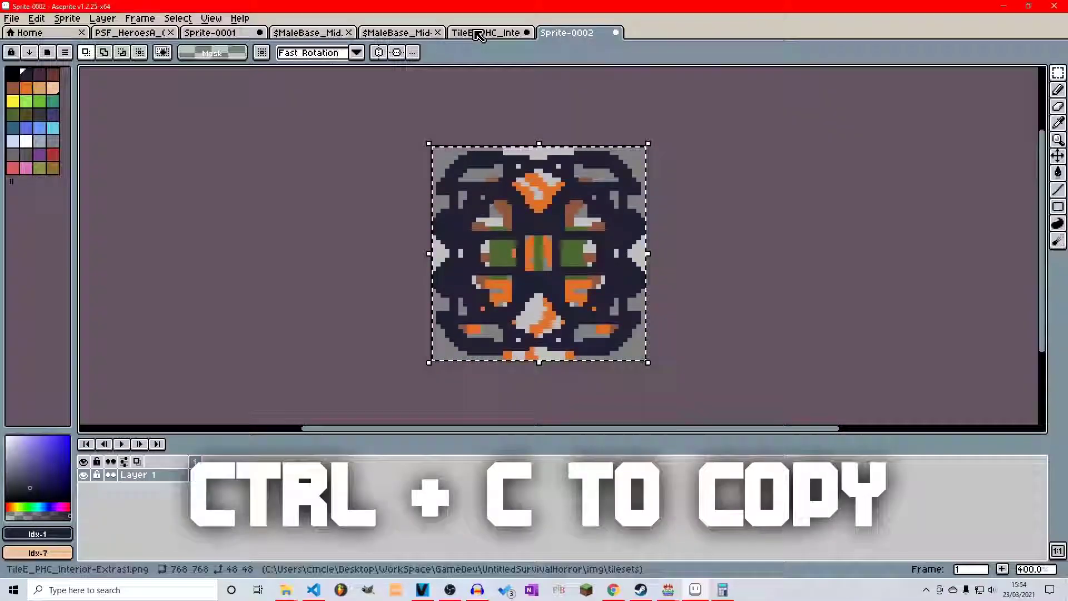
pyautogui.click(483, 32)
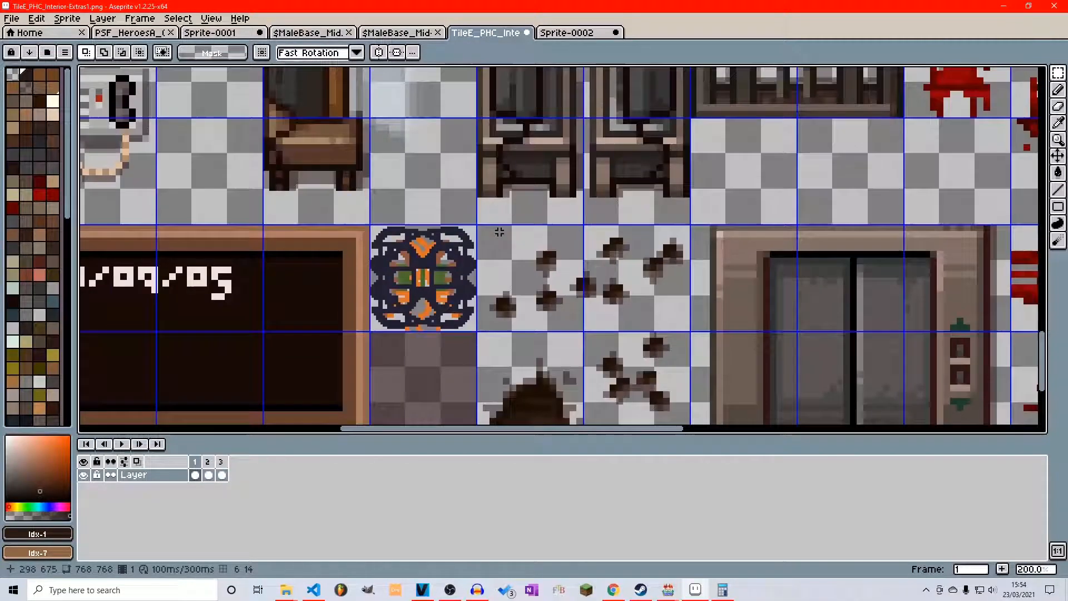
pyautogui.moveTo(471, 273)
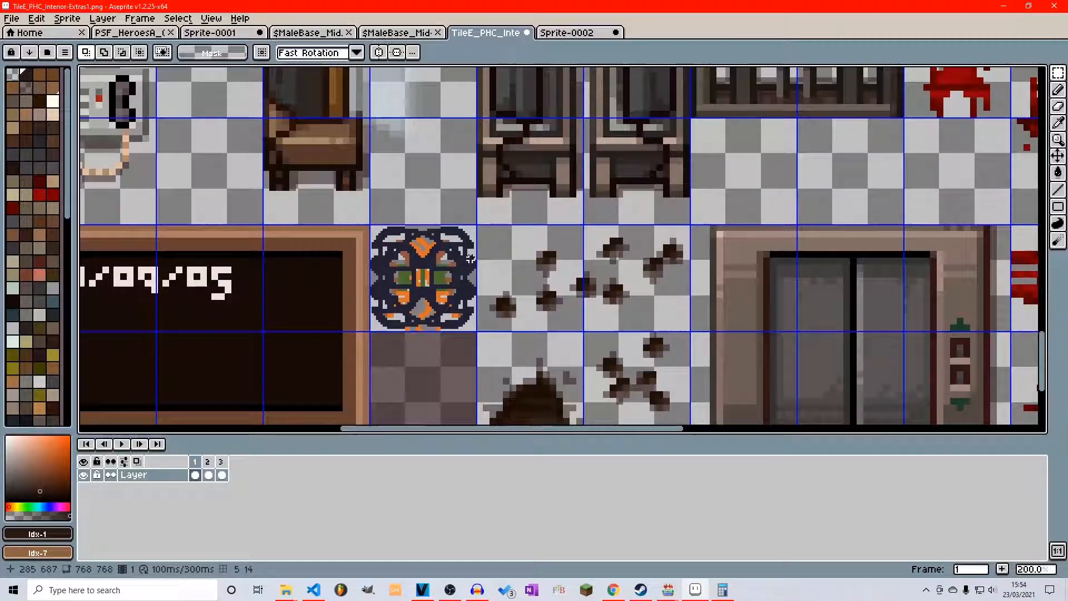
pyautogui.click(13, 18)
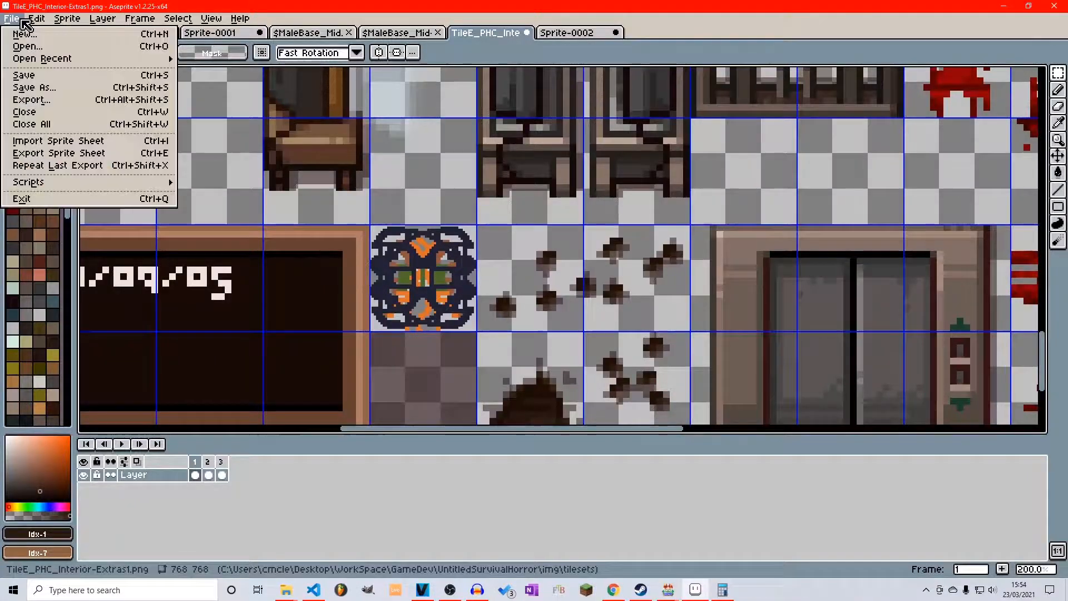
# - Export the interior tile sheet through the Export File dialog
pyautogui.click(31, 100)
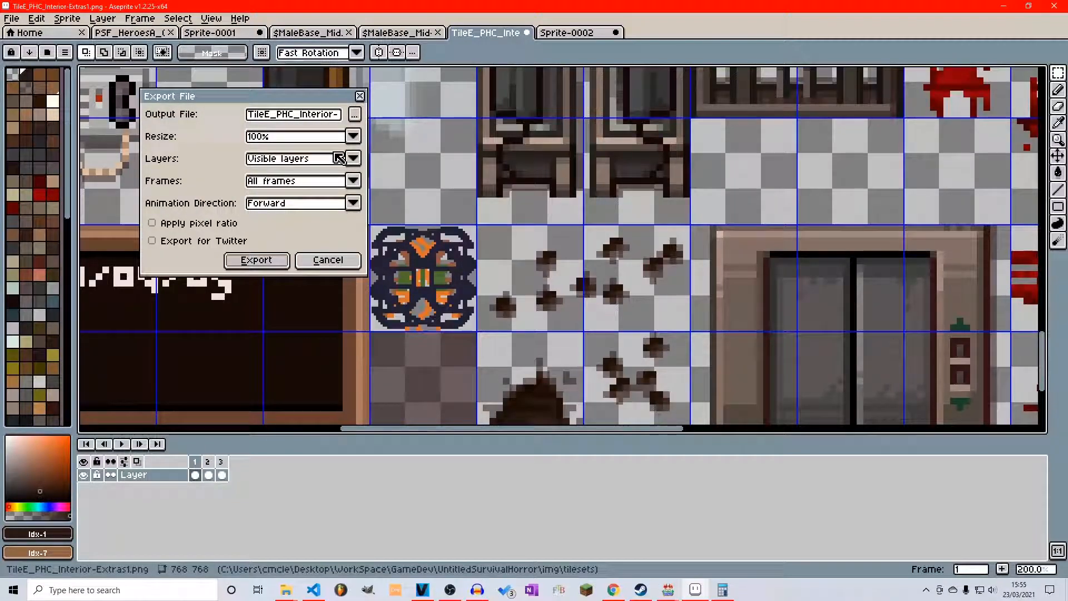
pyautogui.moveTo(365, 131)
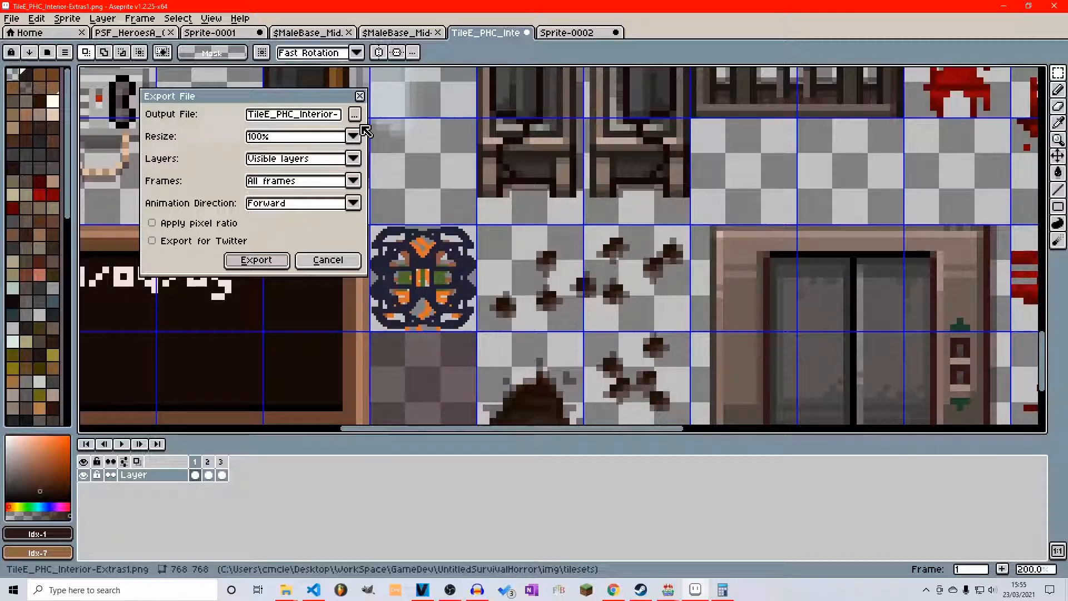
pyautogui.click(327, 261)
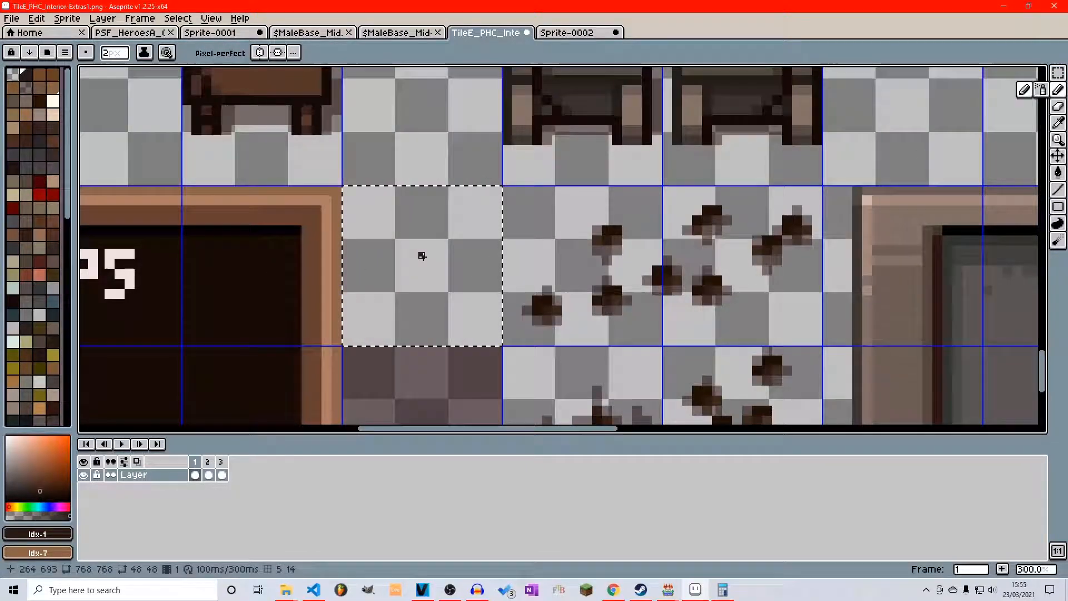
pyautogui.moveTo(415, 254)
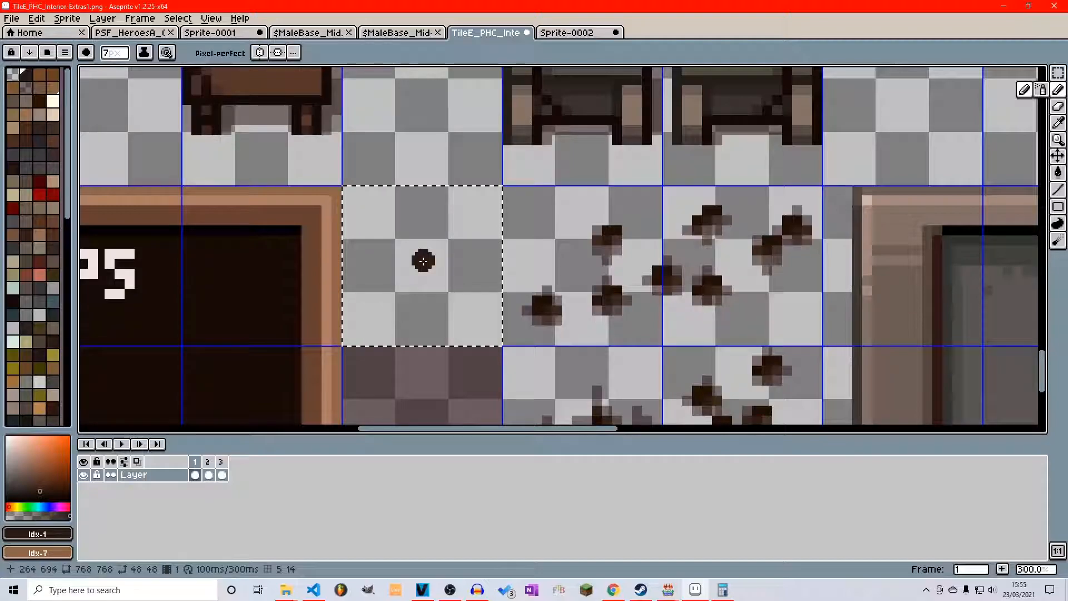
# - Dab dark brown blobs into the blank floor cell, undoing the last stroke
pyautogui.moveTo(423, 263); pyautogui.dragTo(517, 347)
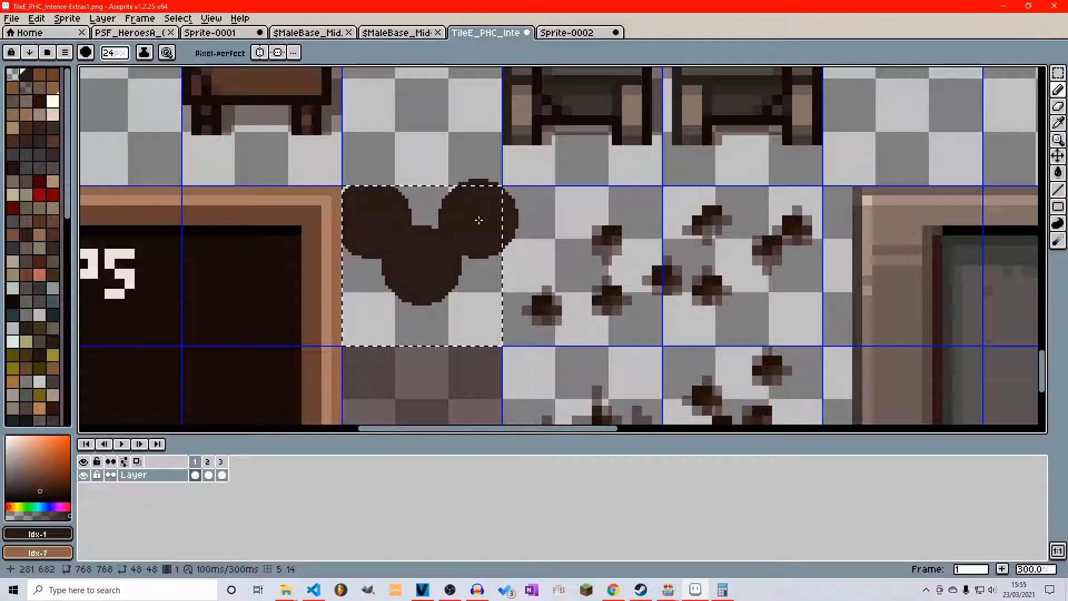
pyautogui.moveTo(478, 222); pyautogui.dragTo(475, 326)
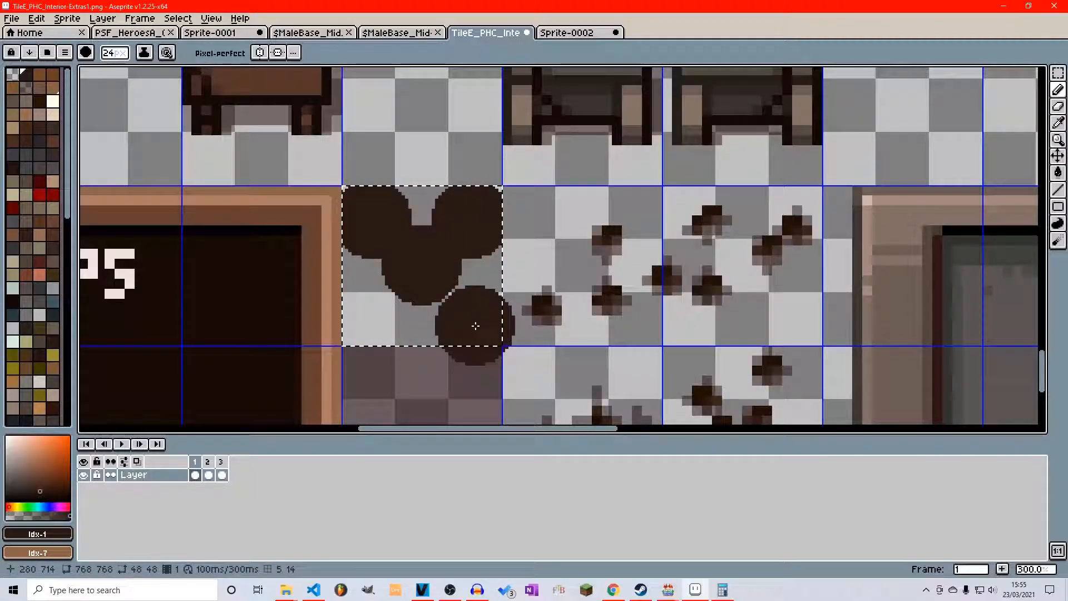
pyautogui.press('ctrl+z')
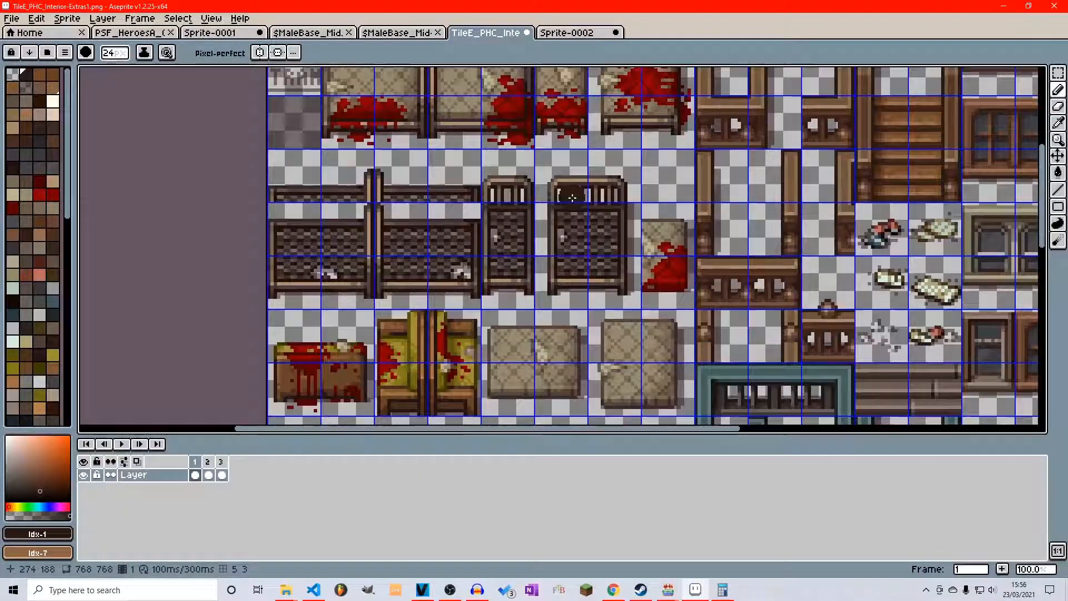
pyautogui.scroll(-3)
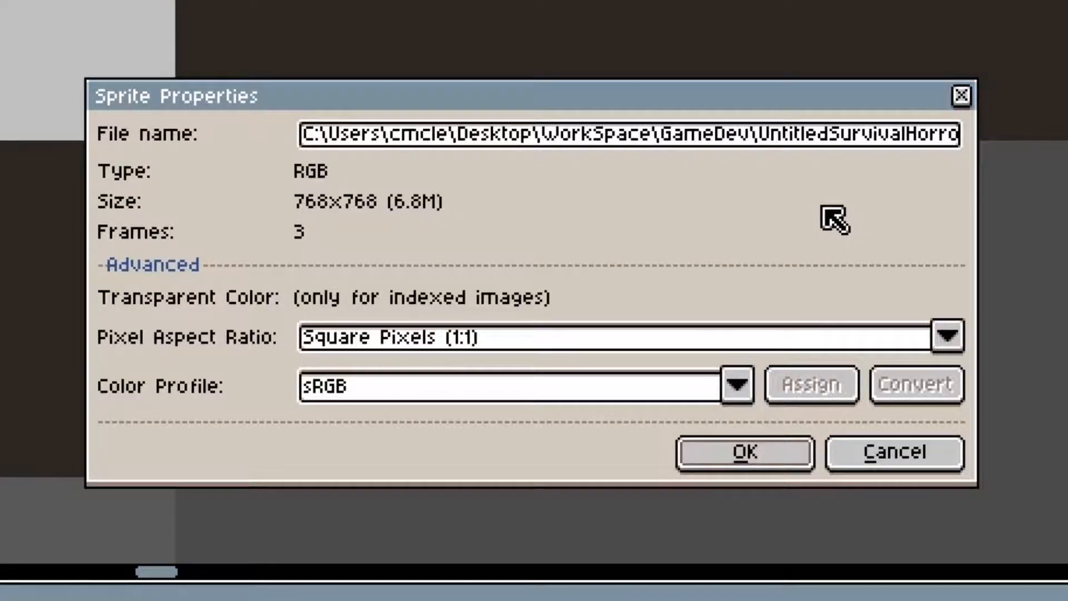
pyautogui.click(628, 339)
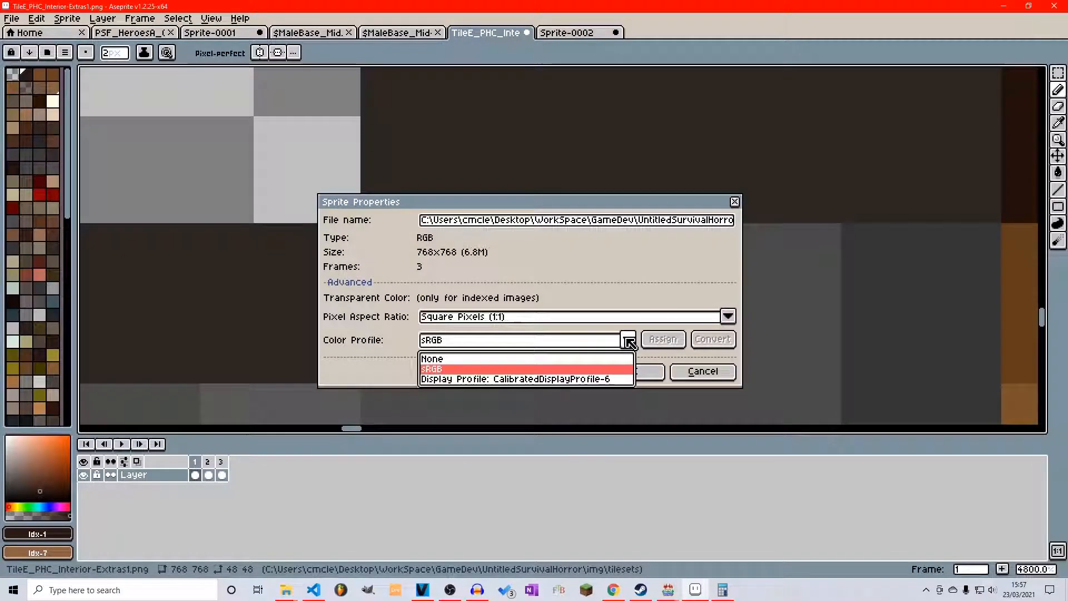
pyautogui.click(728, 316)
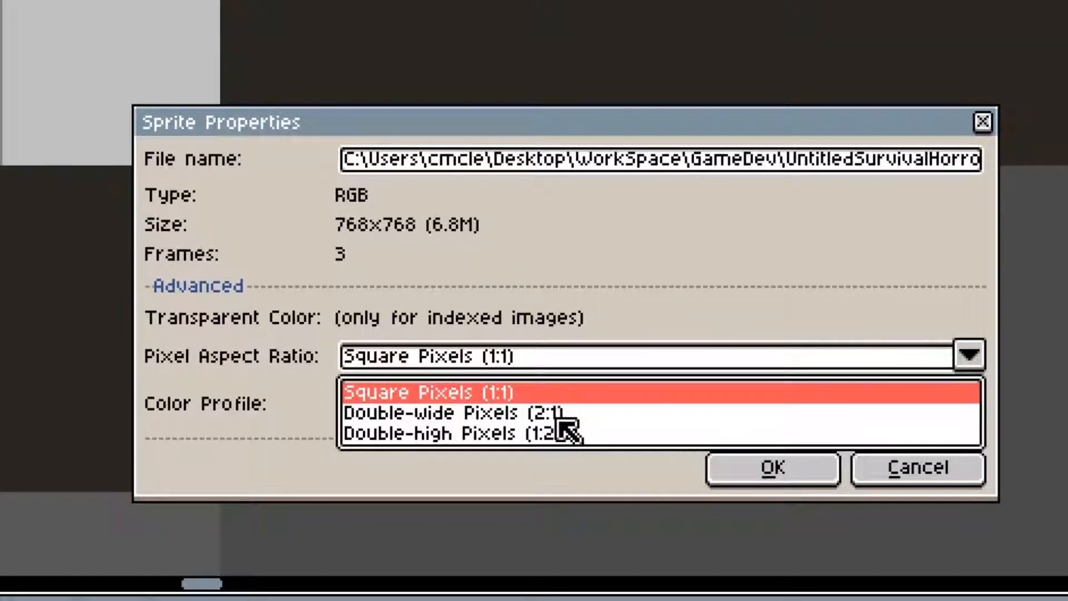
pyautogui.moveTo(671, 456)
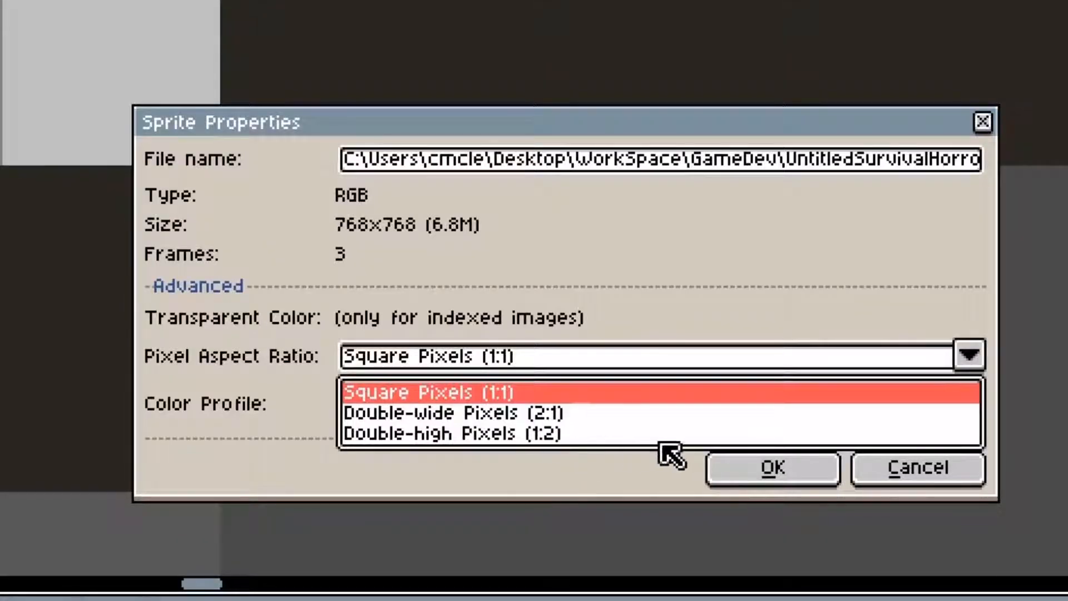
pyautogui.click(774, 468)
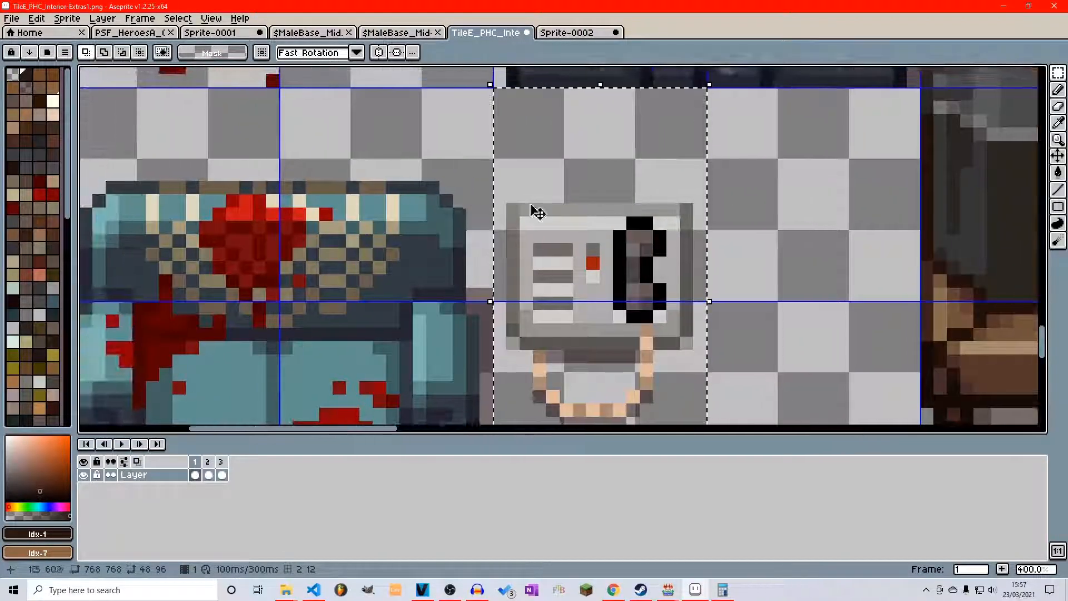
# - Zoom in close on the shadow under the wall device and ready the pencil for pixel edits
pyautogui.scroll(-3)
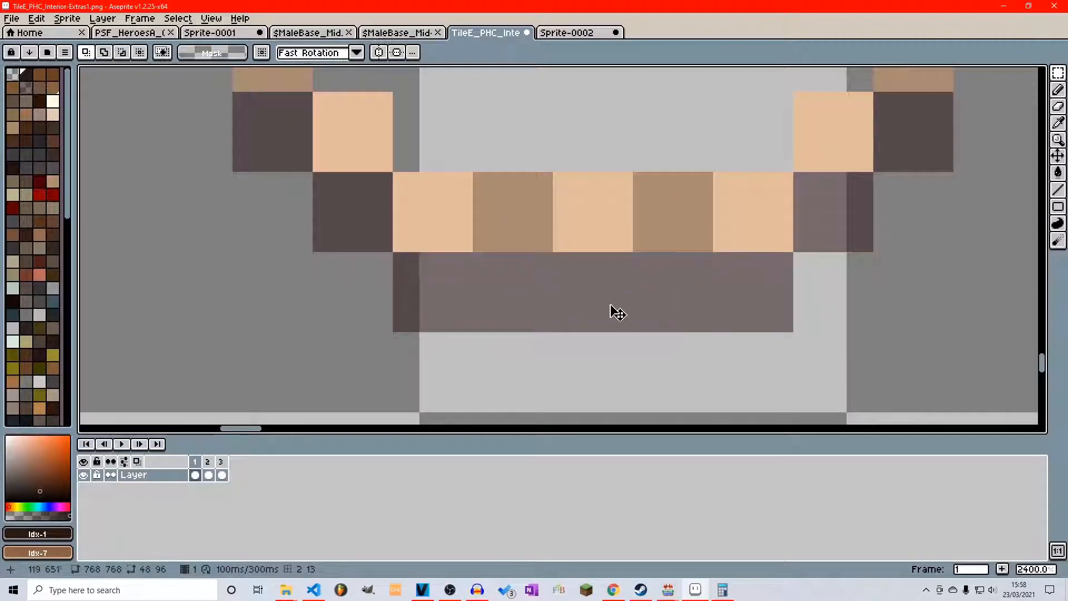
pyautogui.moveTo(470, 275)
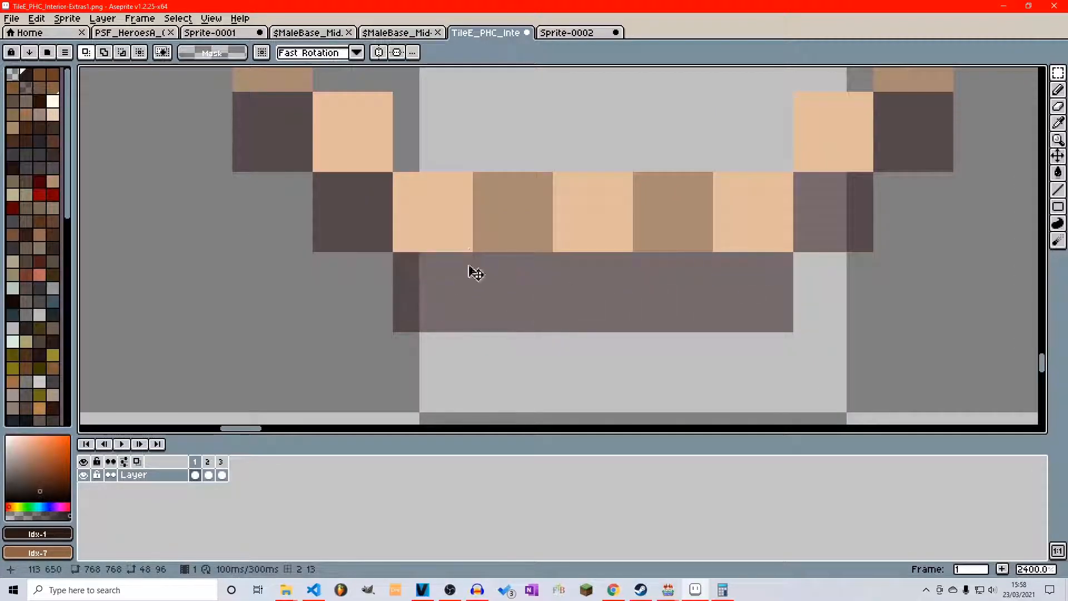
pyautogui.press('E')
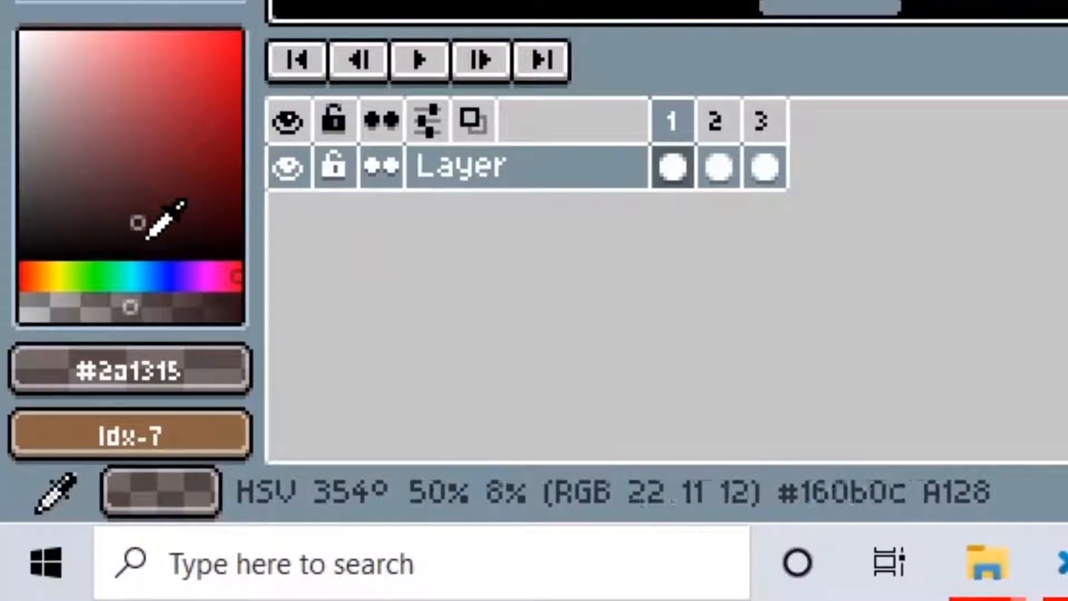
# - Paint a lowered-opacity dark red-brown pixel left of the wall panel's shadow
pyautogui.click(56, 296)
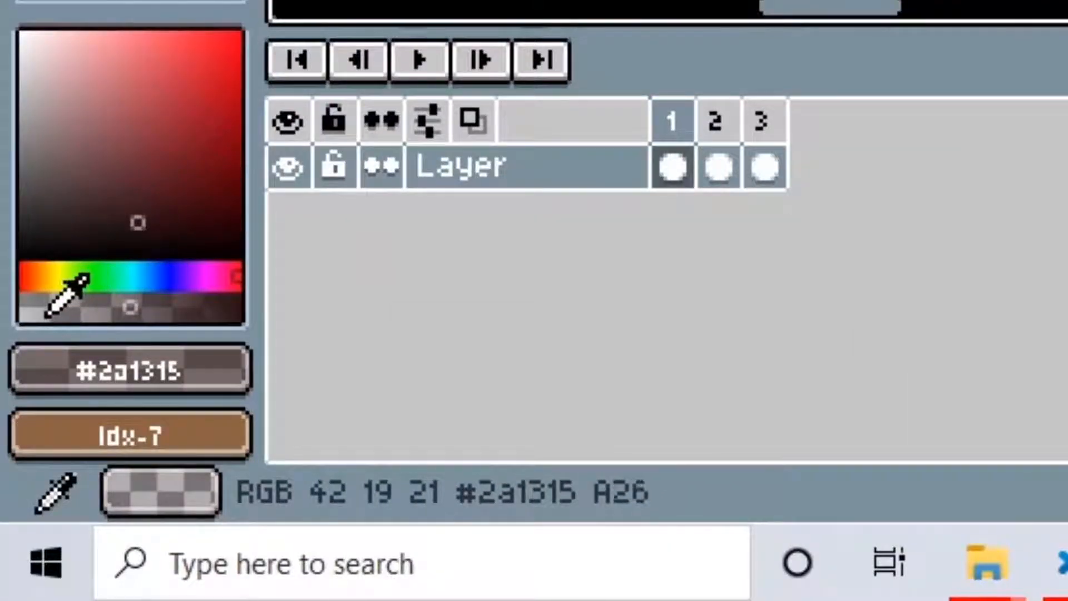
pyautogui.moveTo(68, 286); pyautogui.dragTo(180, 286)
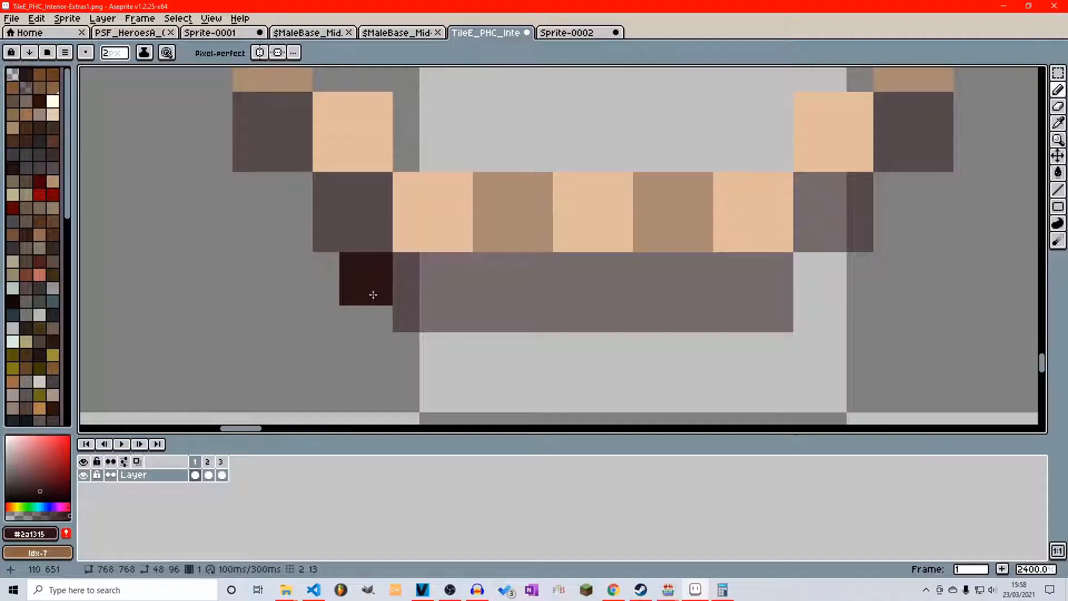
pyautogui.moveTo(373, 294); pyautogui.dragTo(443, 303)
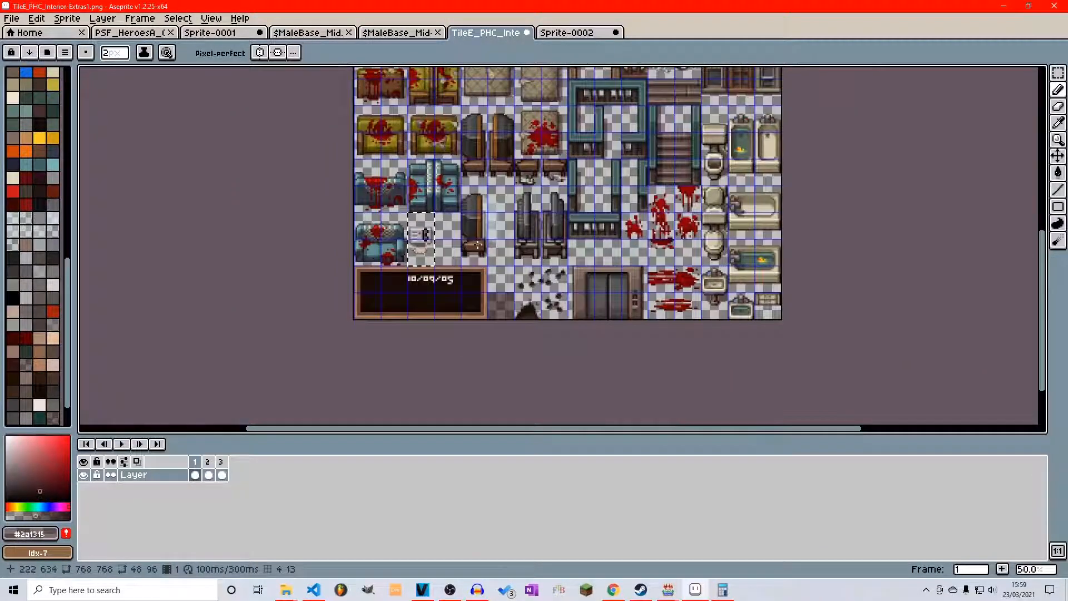
# - Browse the open sprite sheets and sample the foot-shadow colour from the character sheet
pyautogui.click(418, 33)
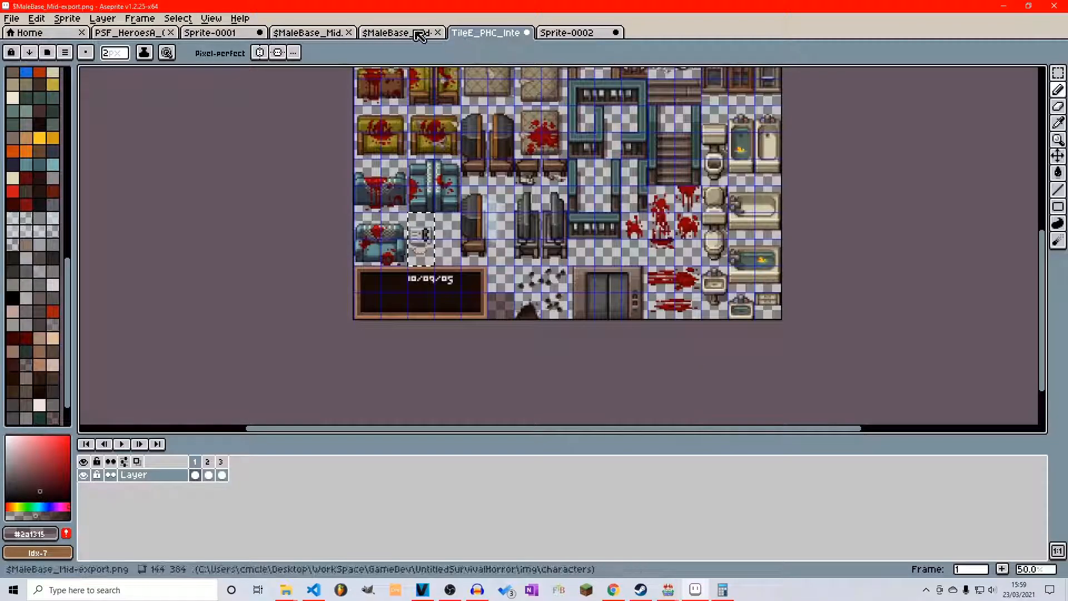
pyautogui.click(214, 33)
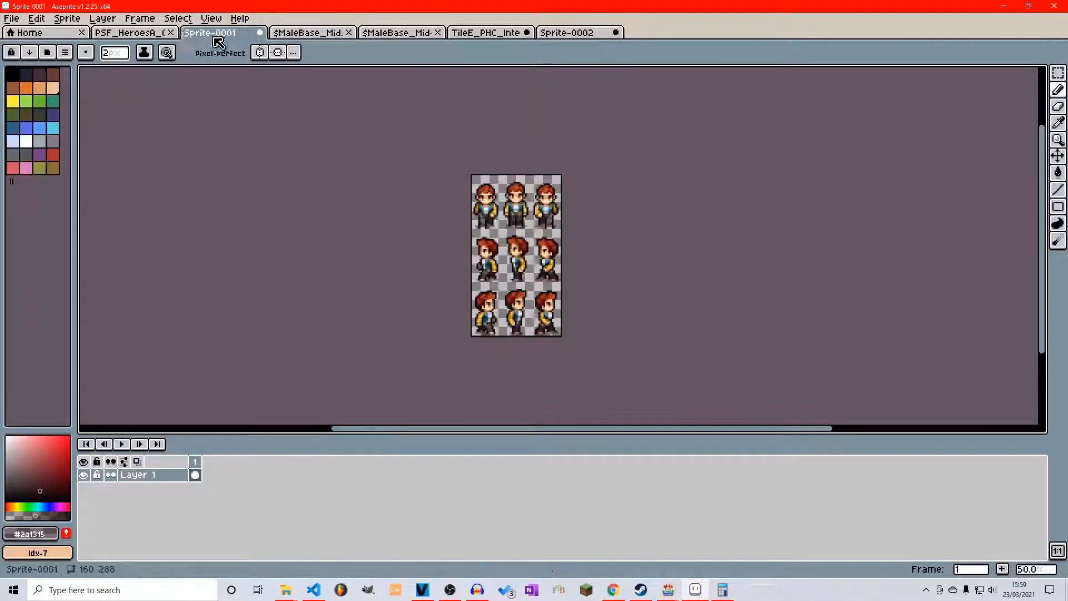
pyautogui.click(574, 32)
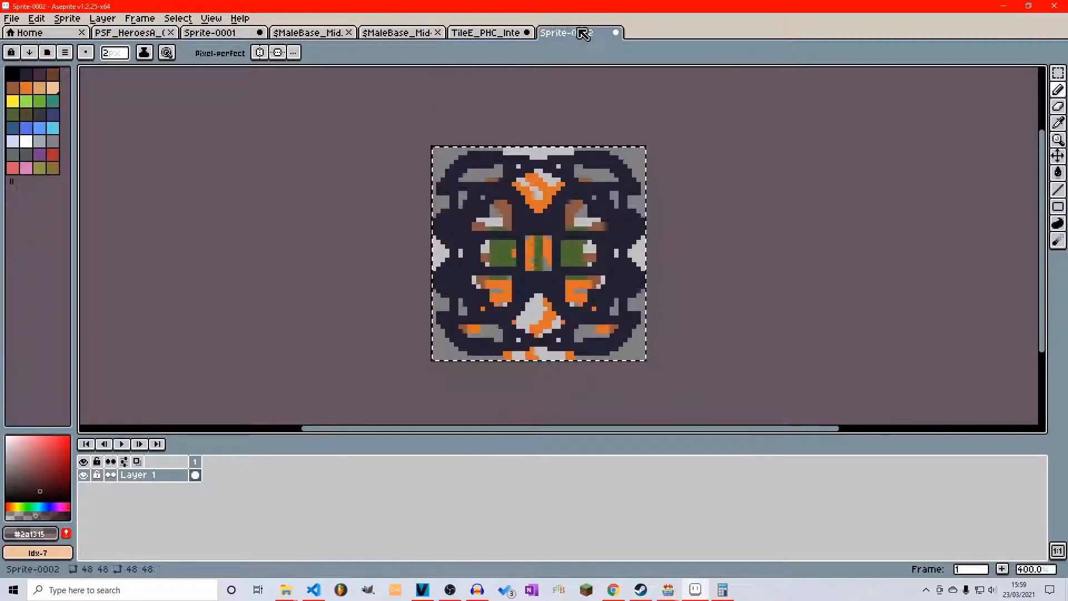
pyautogui.click(396, 32)
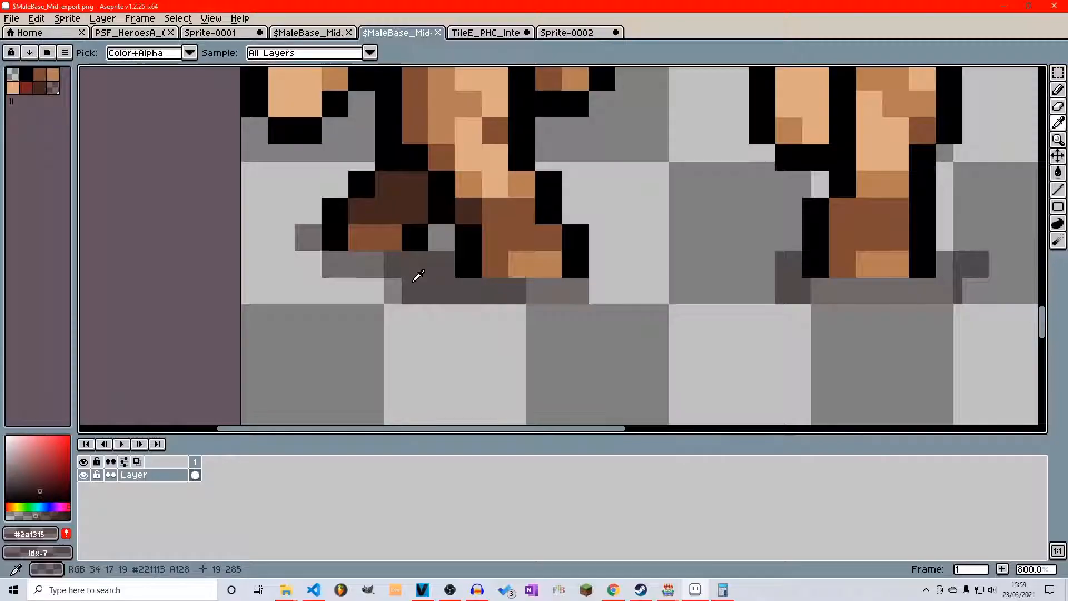
pyautogui.click(487, 33)
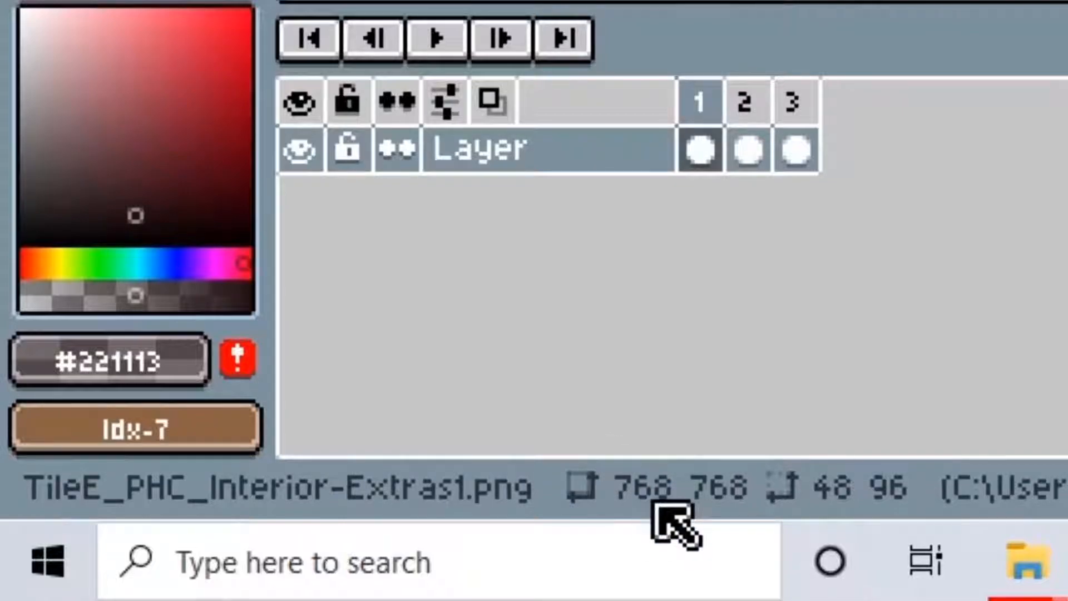
pyautogui.moveTo(728, 534)
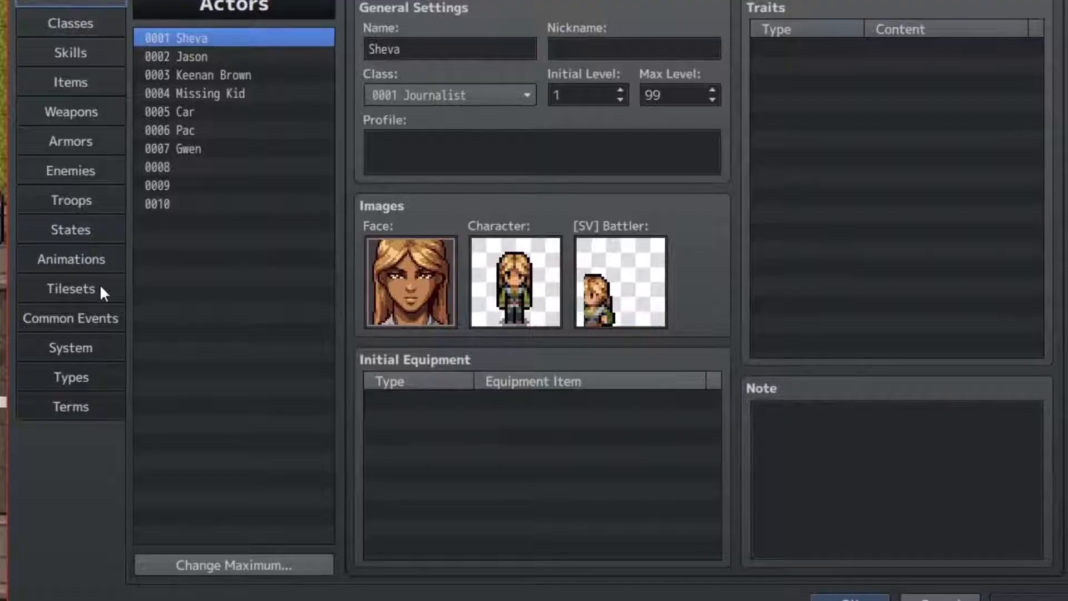
# - Select tileset 0018 Road in the Database and scroll to its tree and vehicle tiles
pyautogui.click(70, 288)
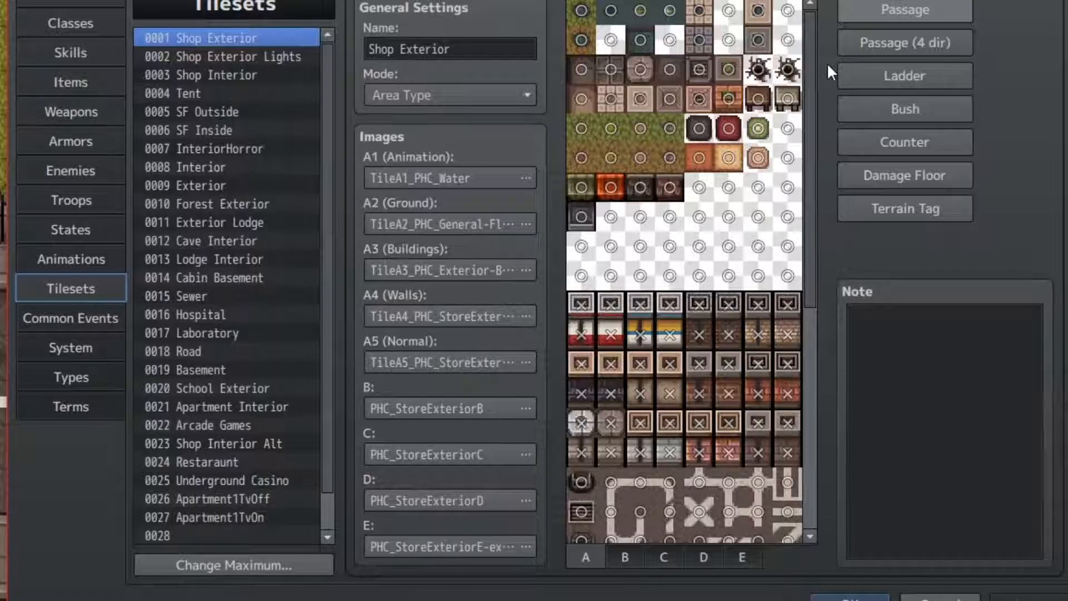
pyautogui.click(742, 559)
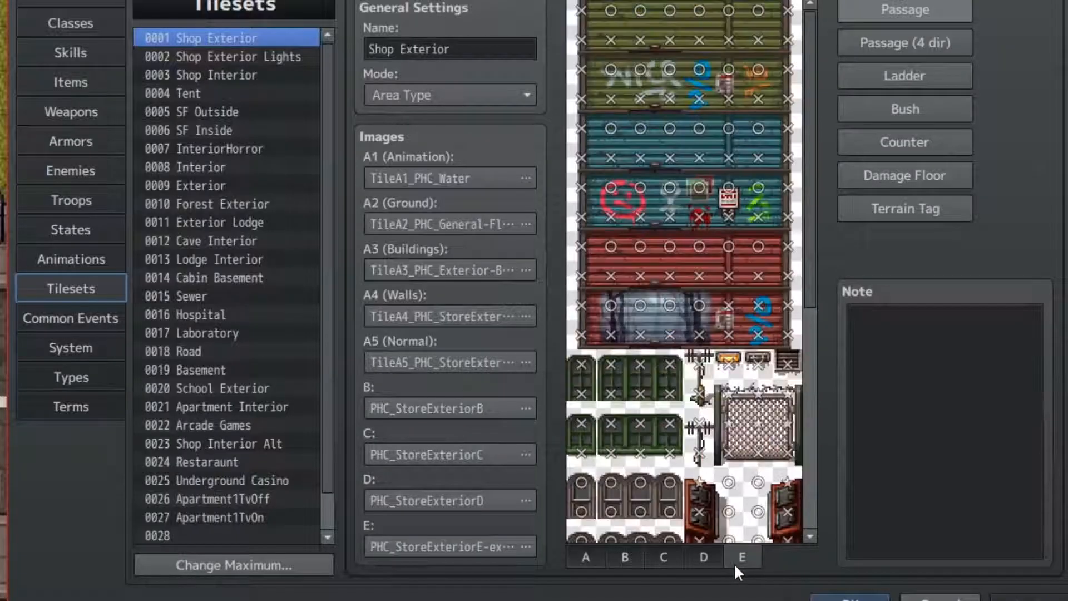
pyautogui.scroll(-3)
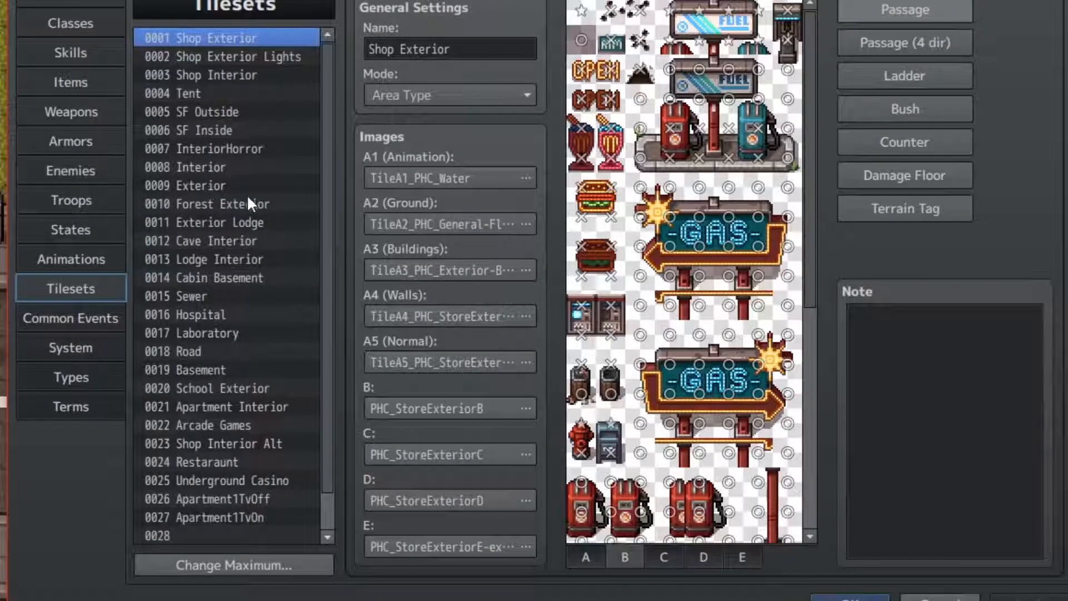
pyautogui.click(188, 351)
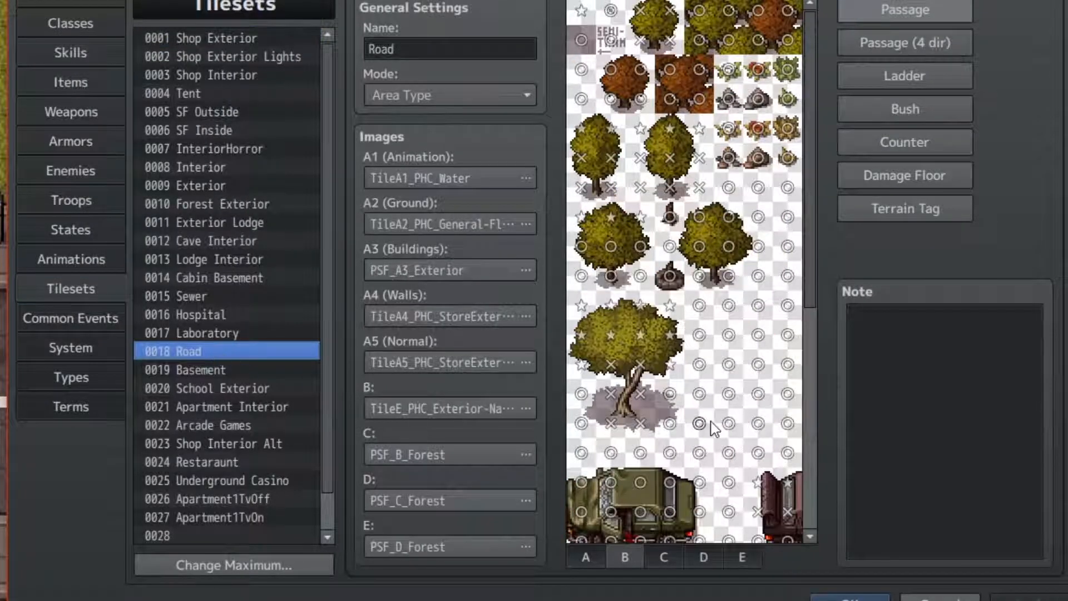
pyautogui.scroll(-3)
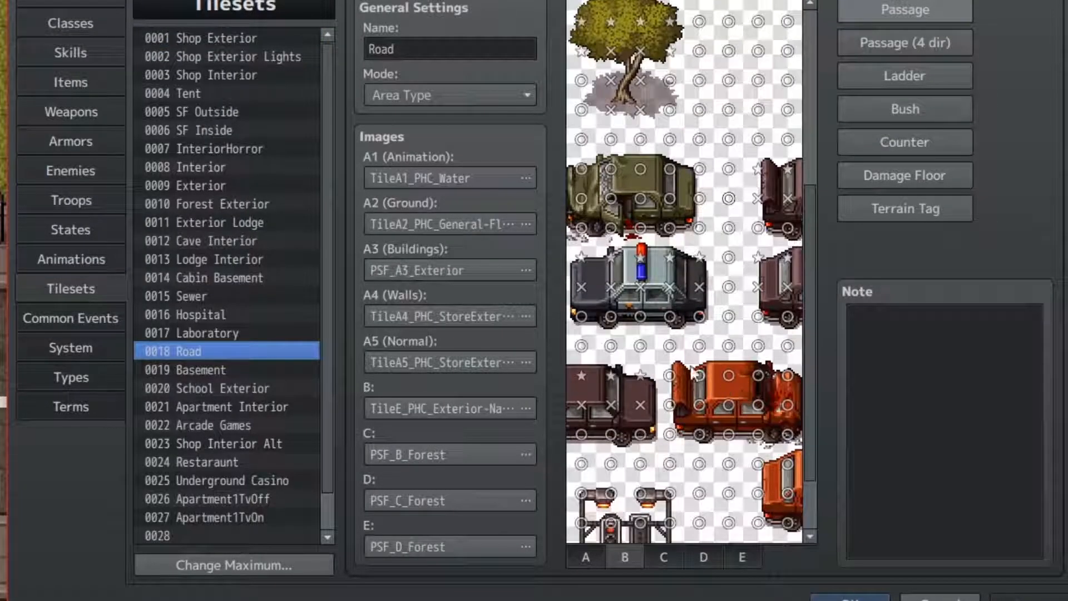
pyautogui.scroll(-3)
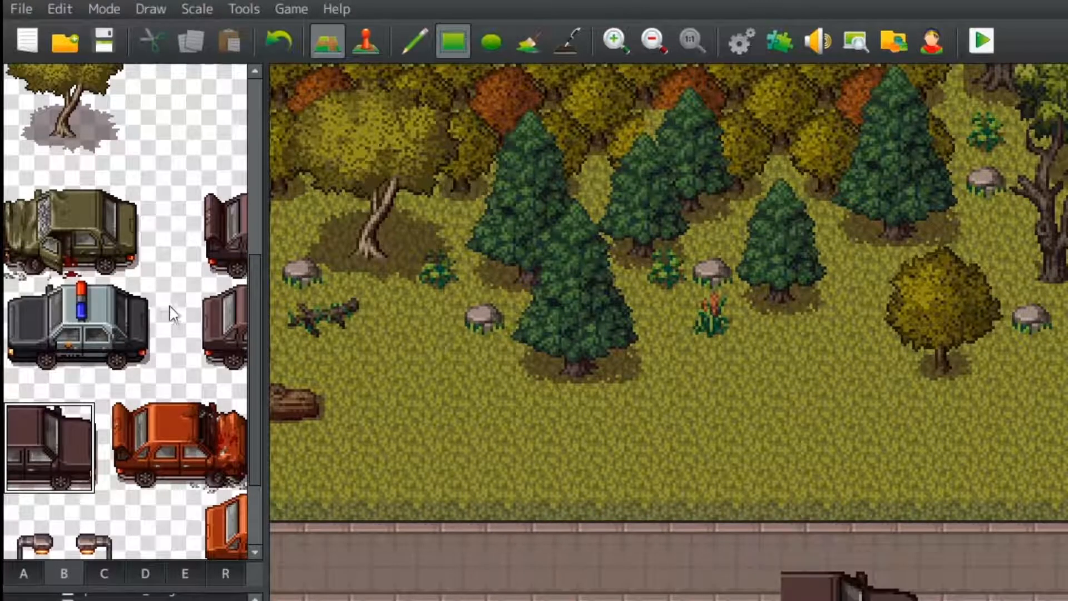
# - Select the open-door car tile from palette tab B for placing on the road
pyautogui.click(219, 327)
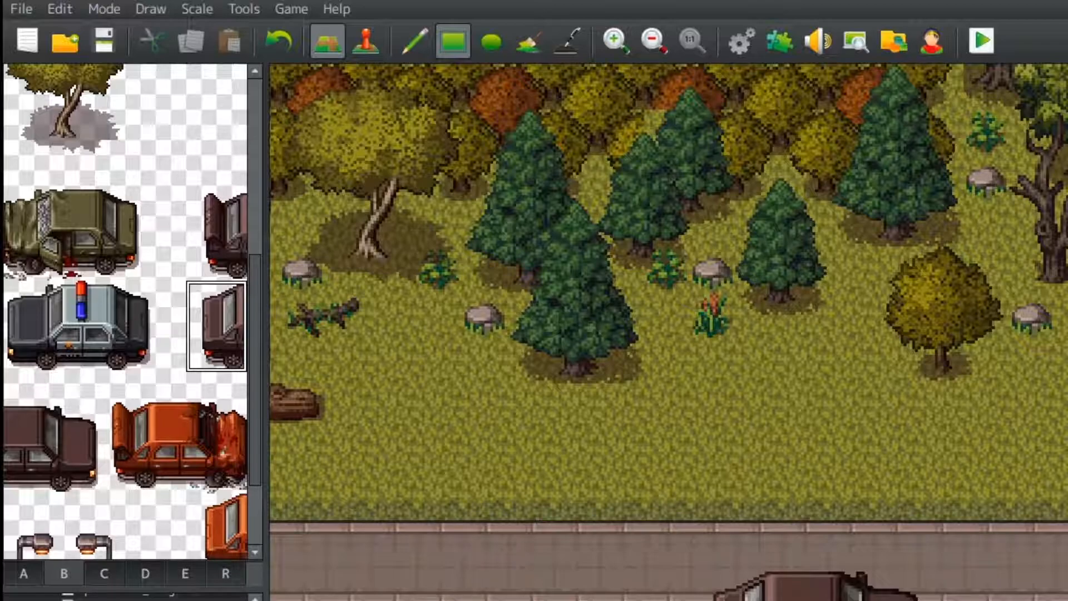
pyautogui.scroll(-3)
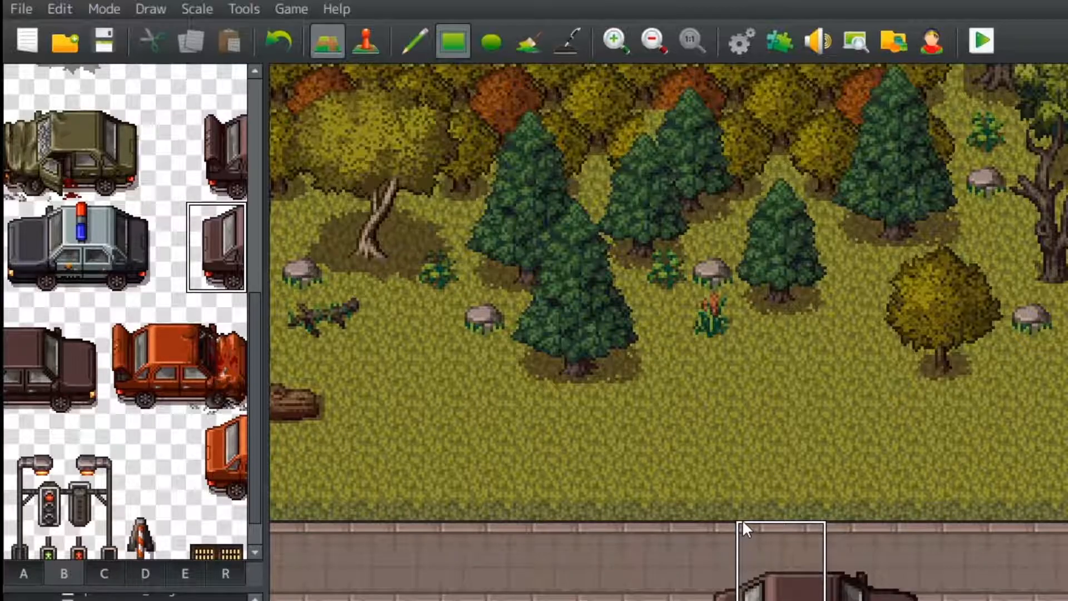
pyautogui.moveTo(824, 535)
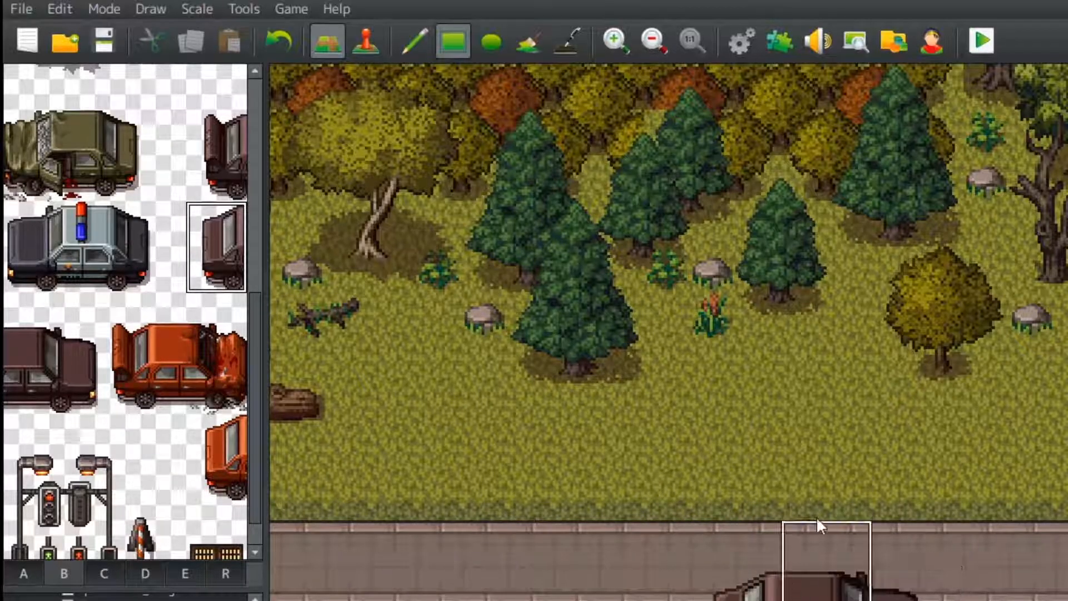